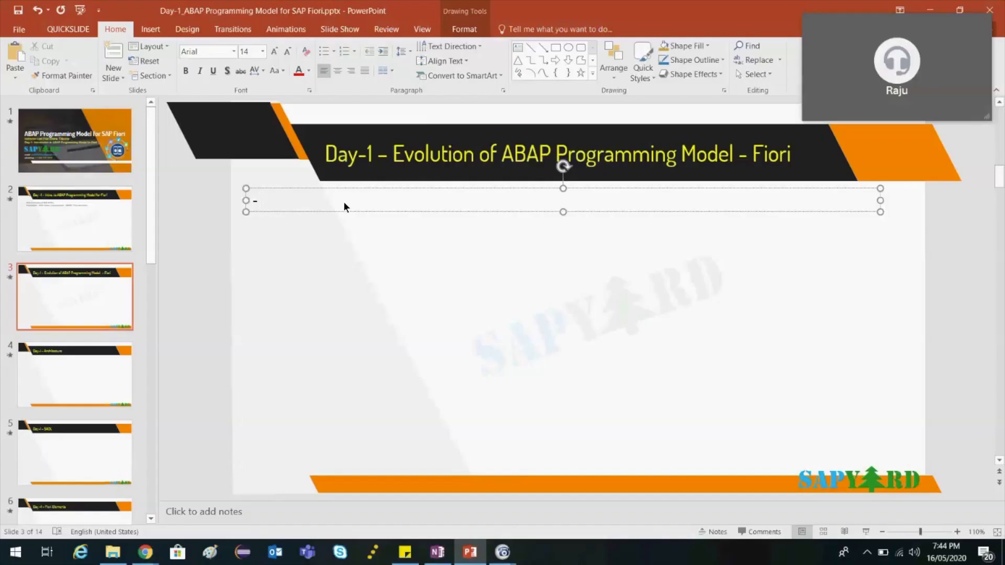
# Type bullets SAPGUI, ITS – Internet Transaction services, BSP/Webdynpro, WebUI, then begin SAPUI5.
pyautogui.click(259, 201)
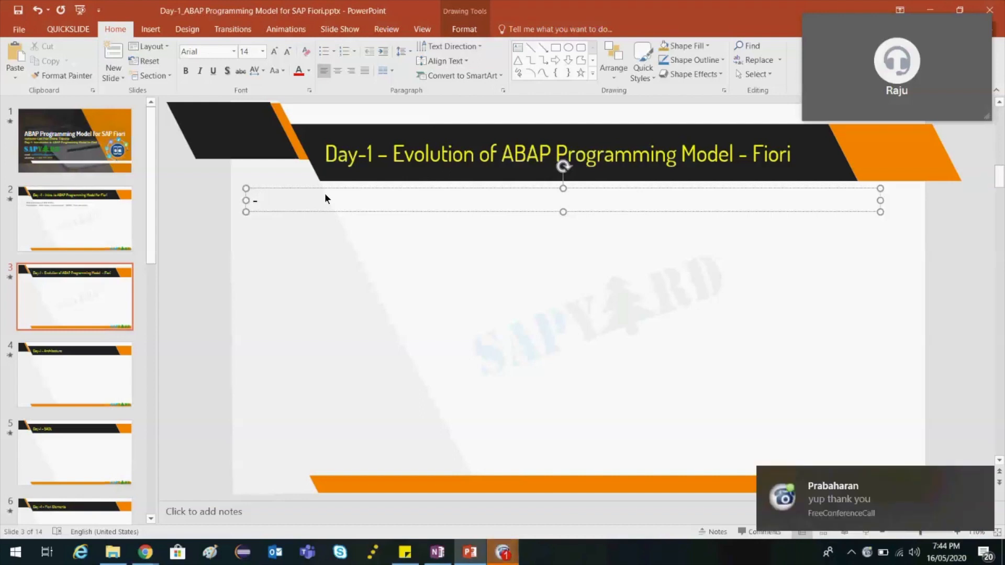
pyautogui.write('SAPUI')
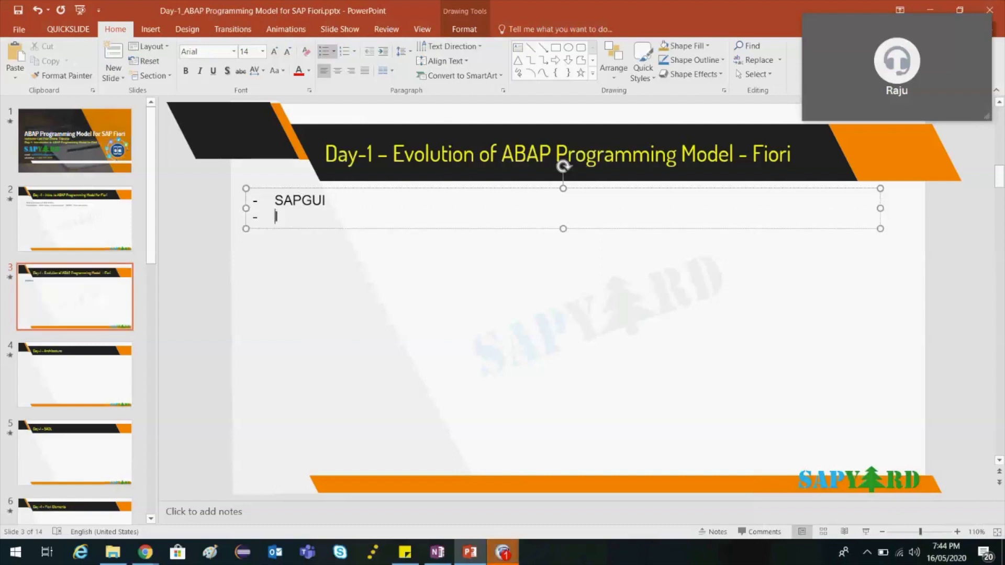
pyautogui.write('ITS -')
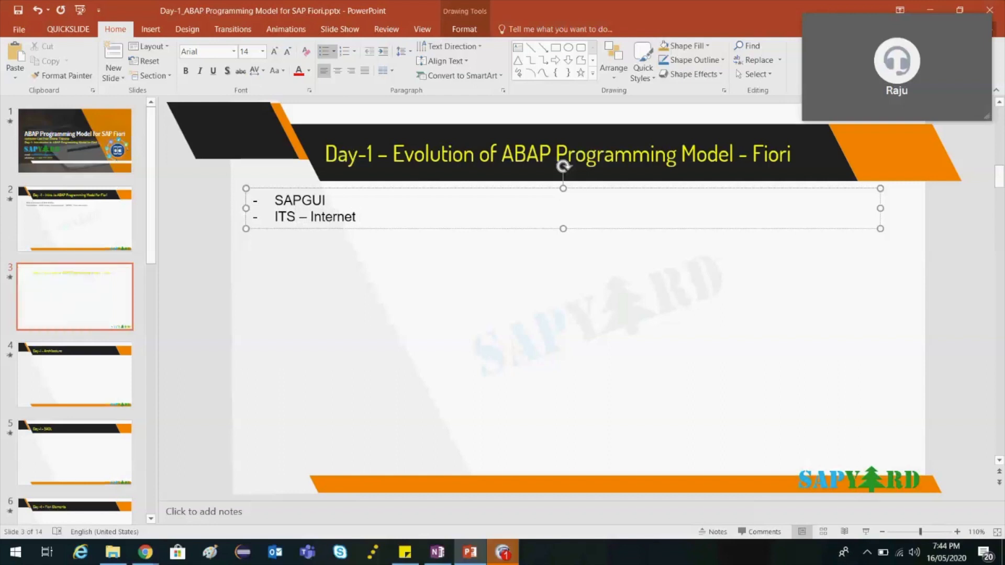
pyautogui.write('Transaction')
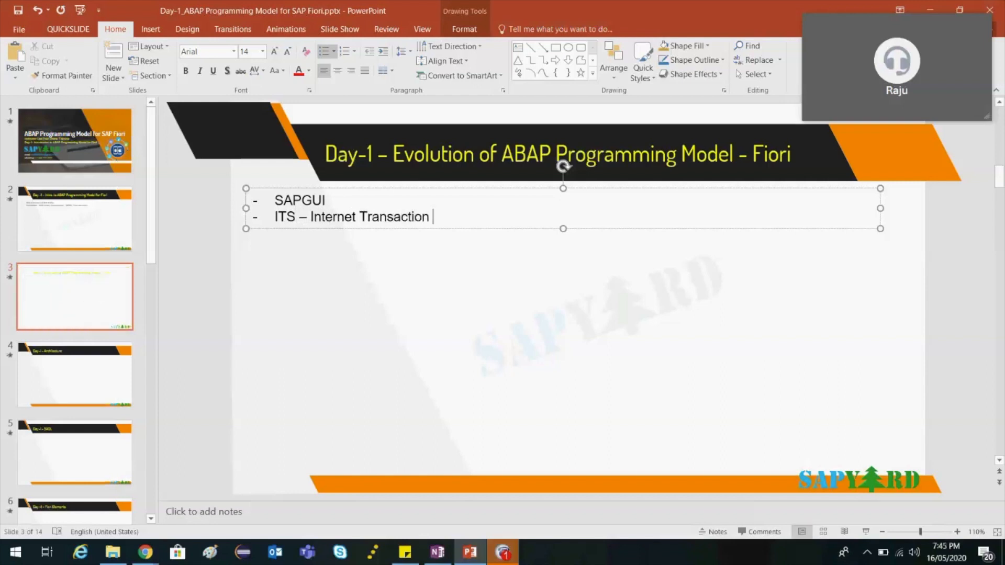
pyautogui.write('services')
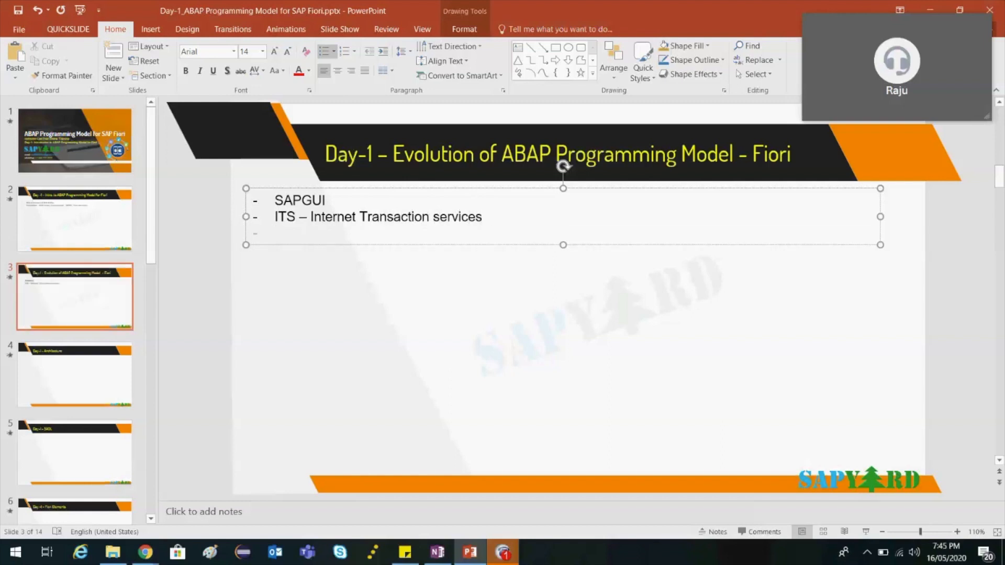
pyautogui.write('B')
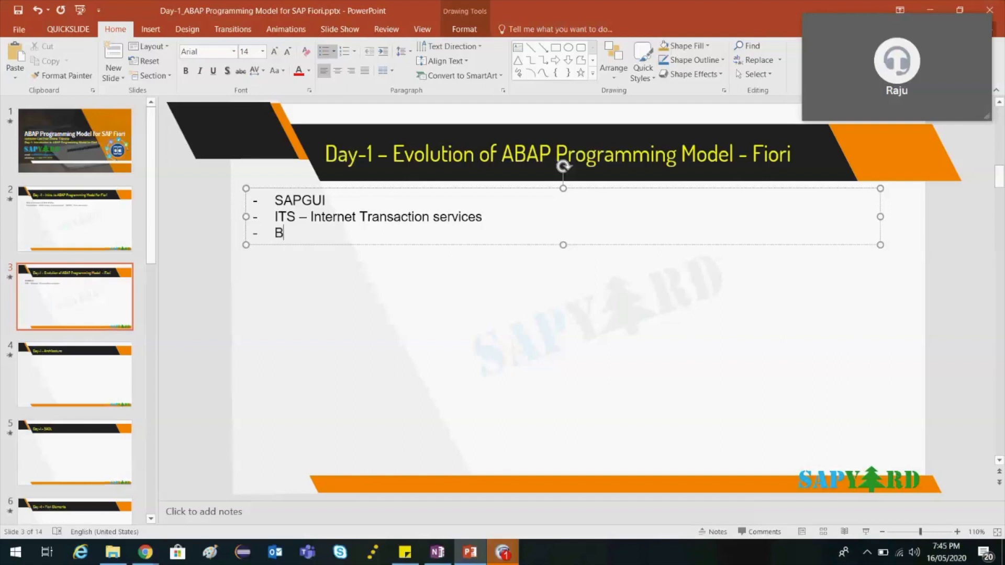
pyautogui.write('SP/Webdynpro')
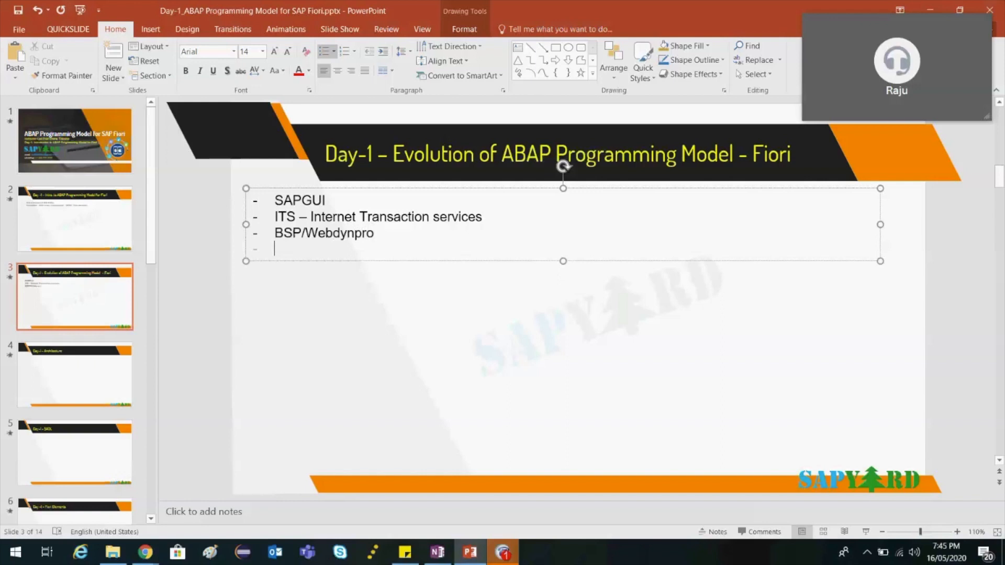
pyautogui.write('WE')
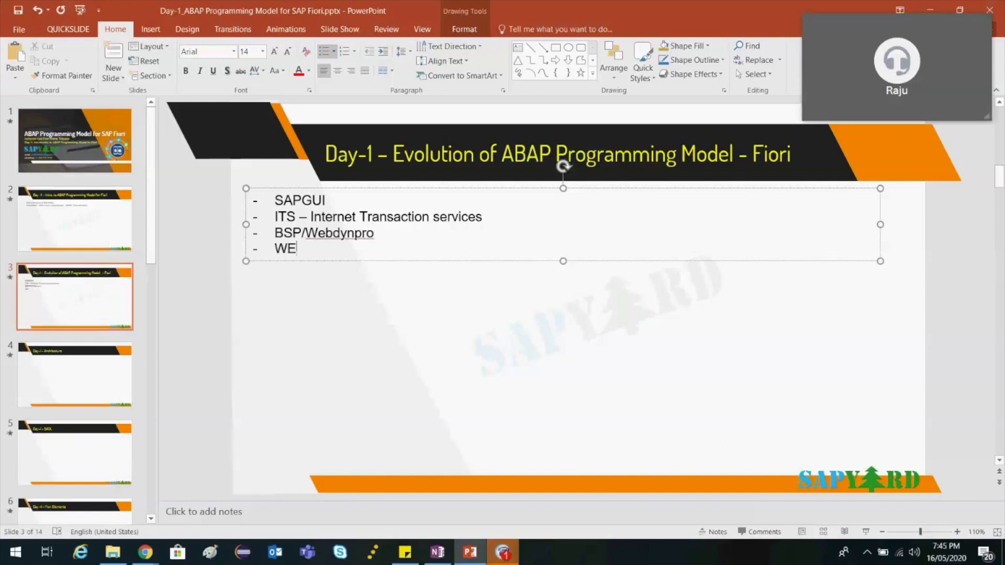
pyautogui.write('bUI')
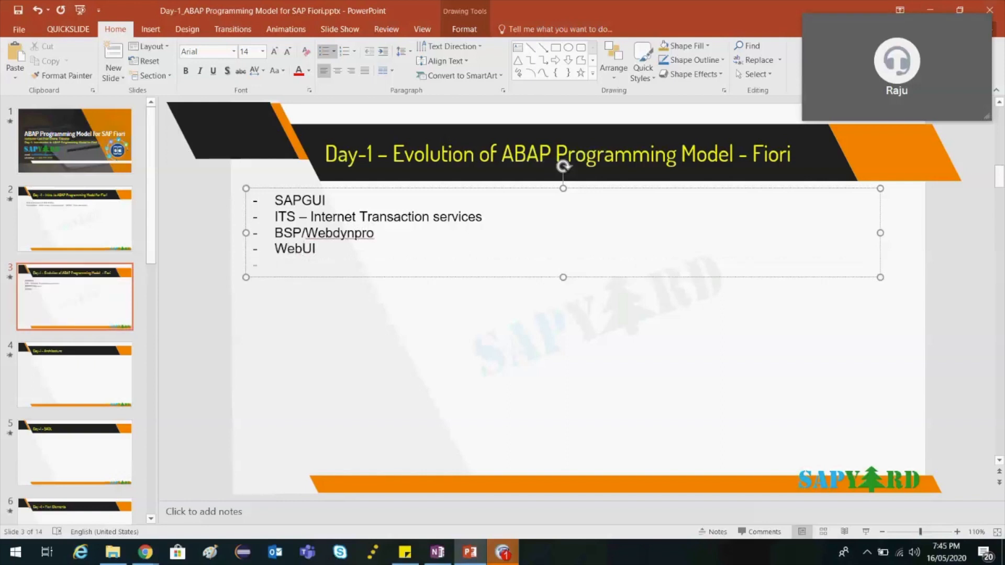
pyautogui.write('SAP')
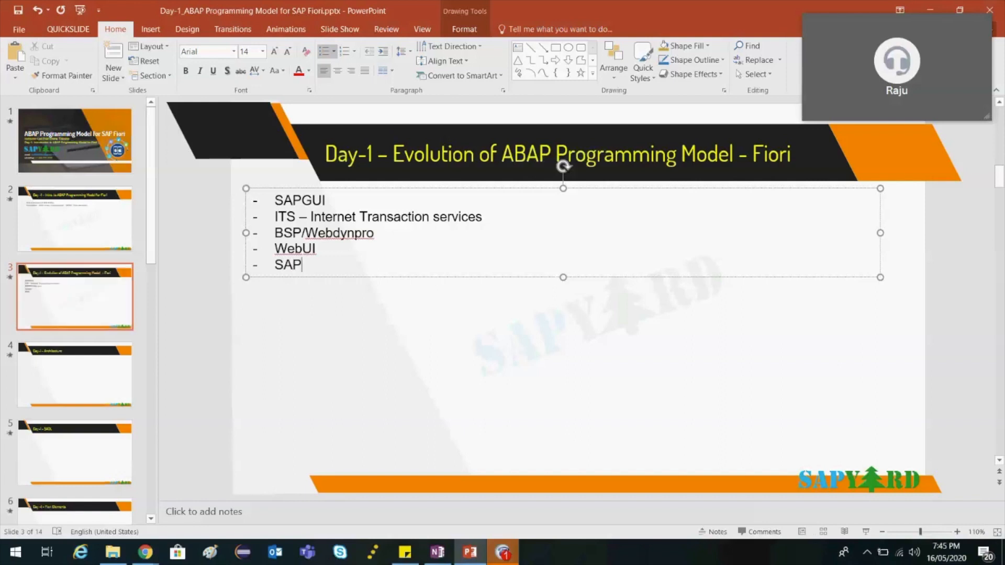
pyautogui.write('YU5')
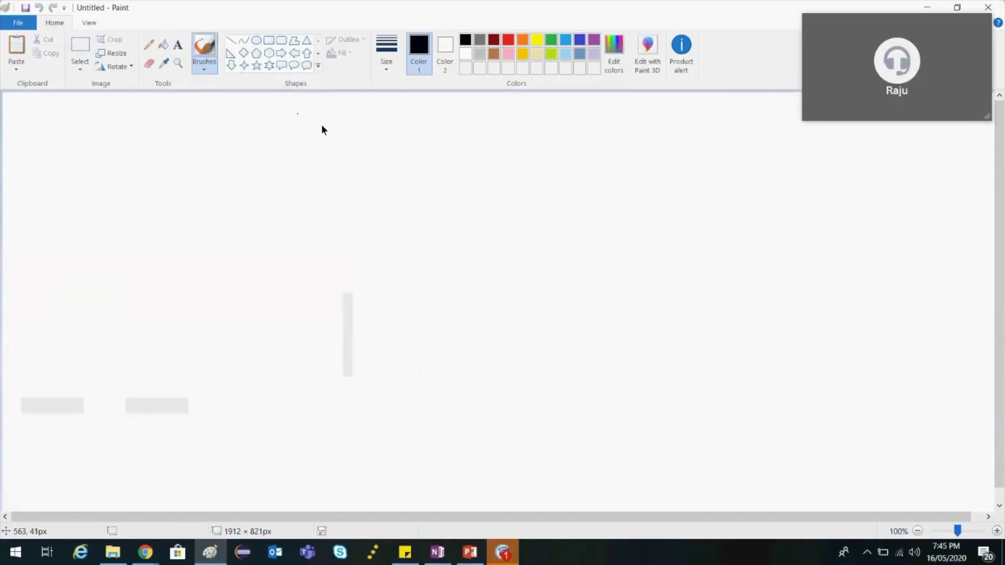
# Draw a rectangle and label the left and right boxes SAP GUI and App.server.
pyautogui.moveTo(125, 146); pyautogui.dragTo(162, 177)
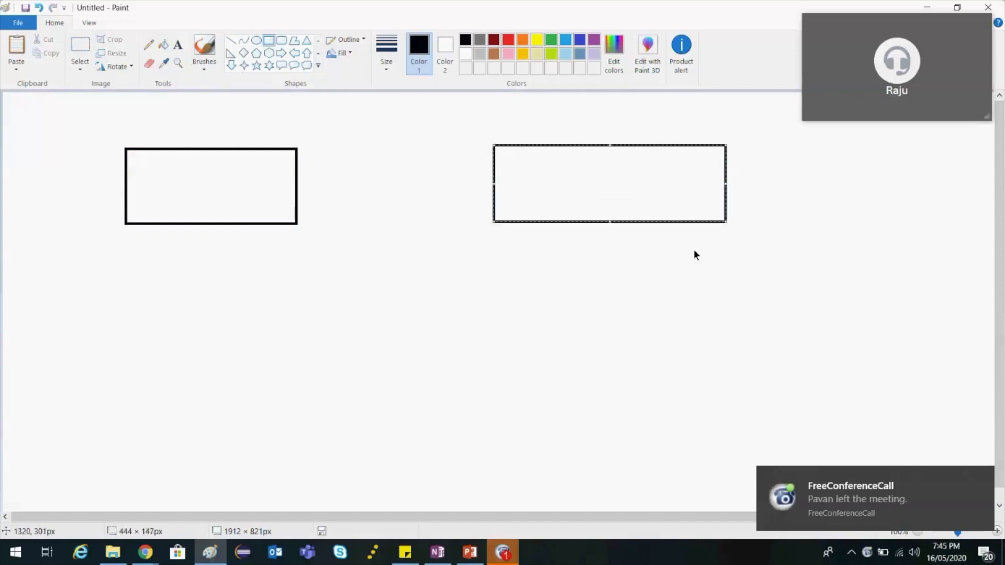
pyautogui.click(197, 191)
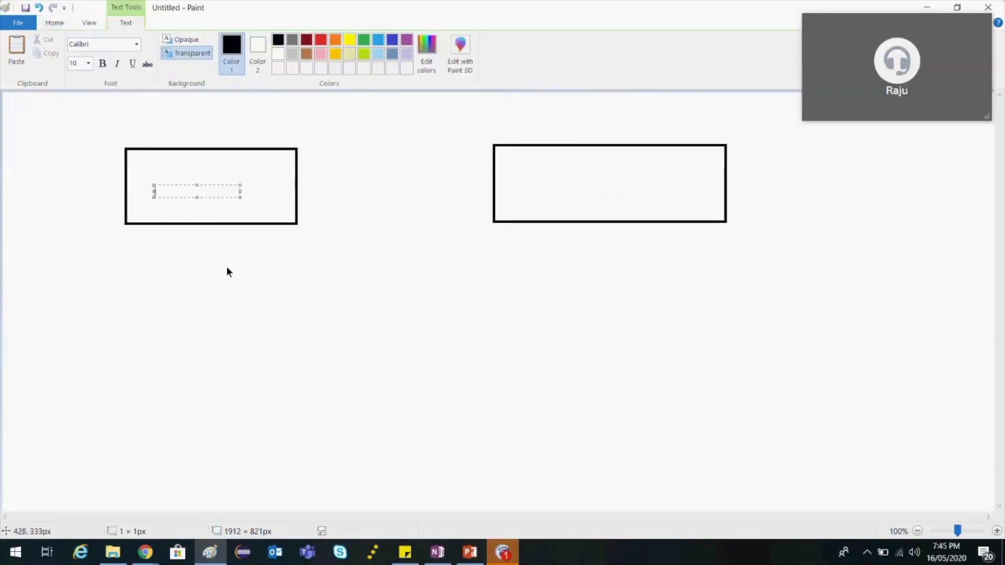
pyautogui.write('SAP G')
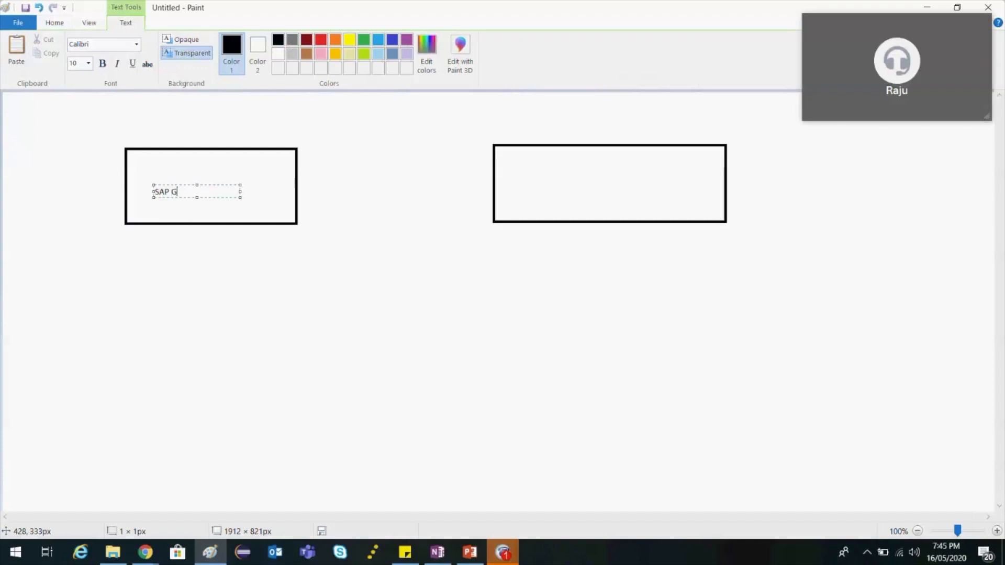
pyautogui.click(577, 185)
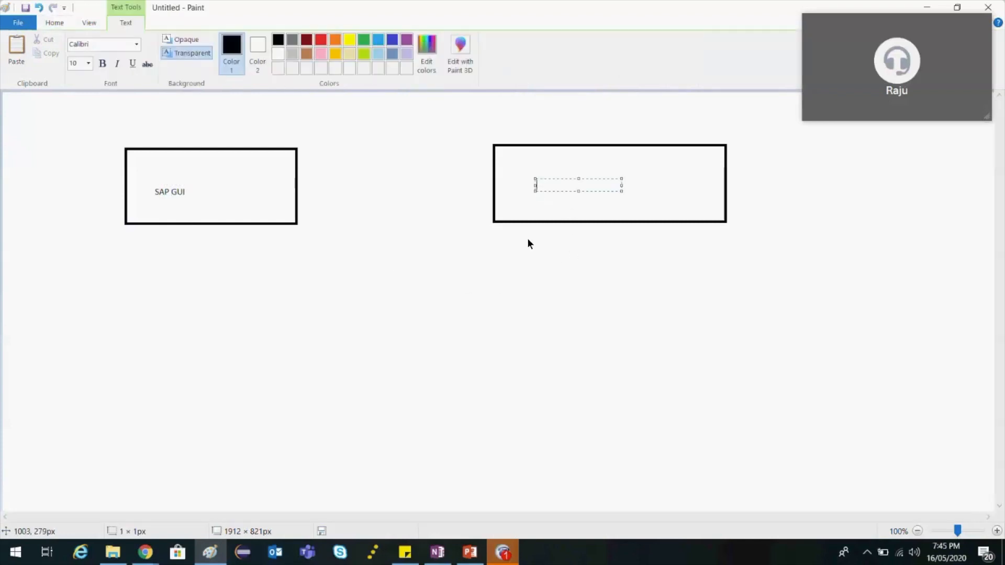
pyautogui.write('App.server')
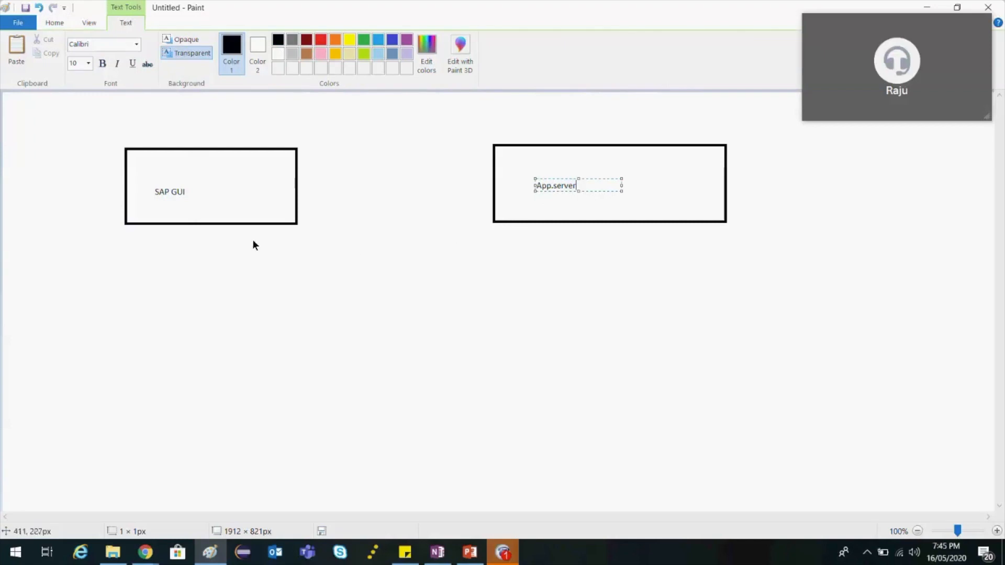
pyautogui.click(298, 163)
pyautogui.write('DIAG')
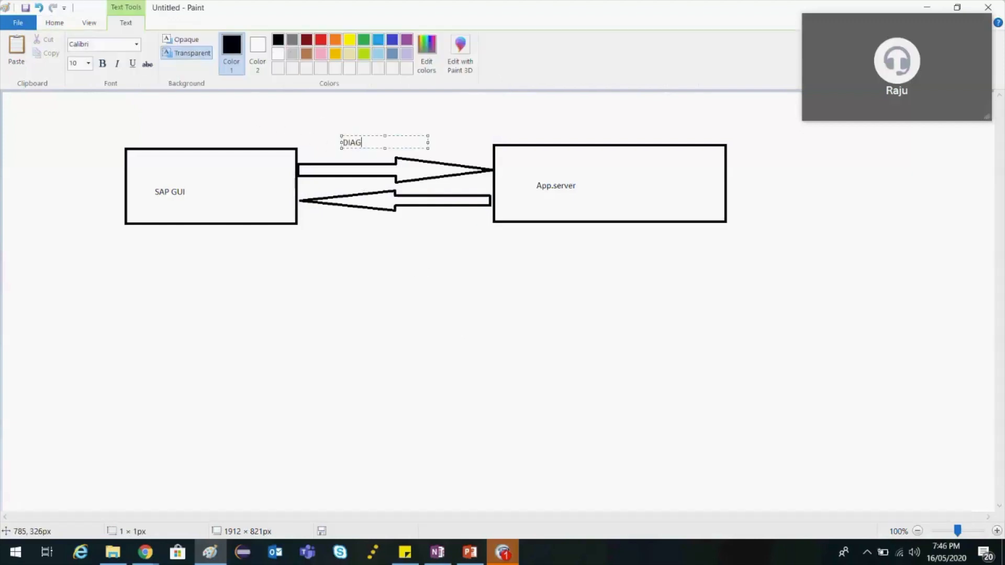
# Finish and adjust the DIAG text label above the arrows between the boxes.
pyautogui.click(449, 303)
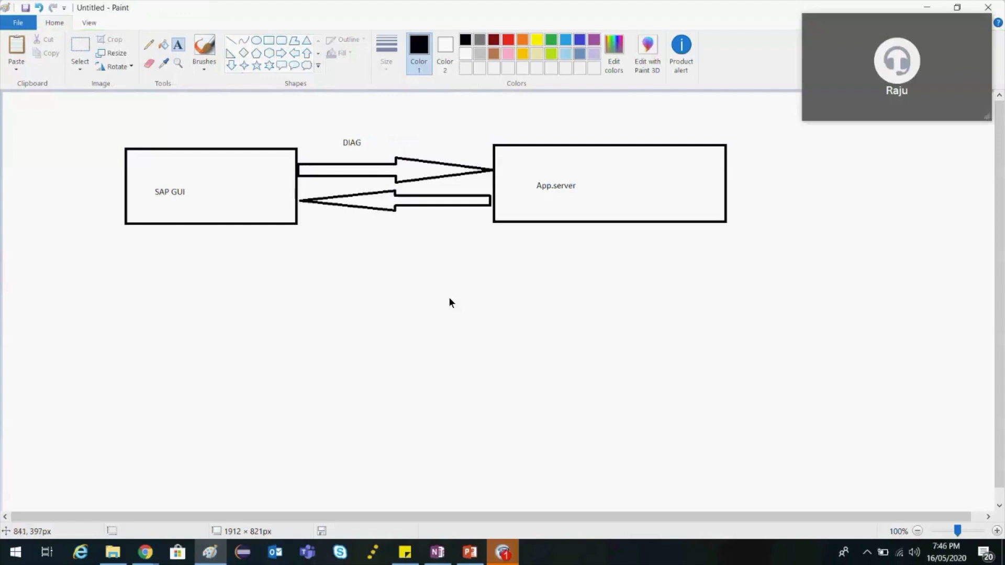
pyautogui.moveTo(200, 229)
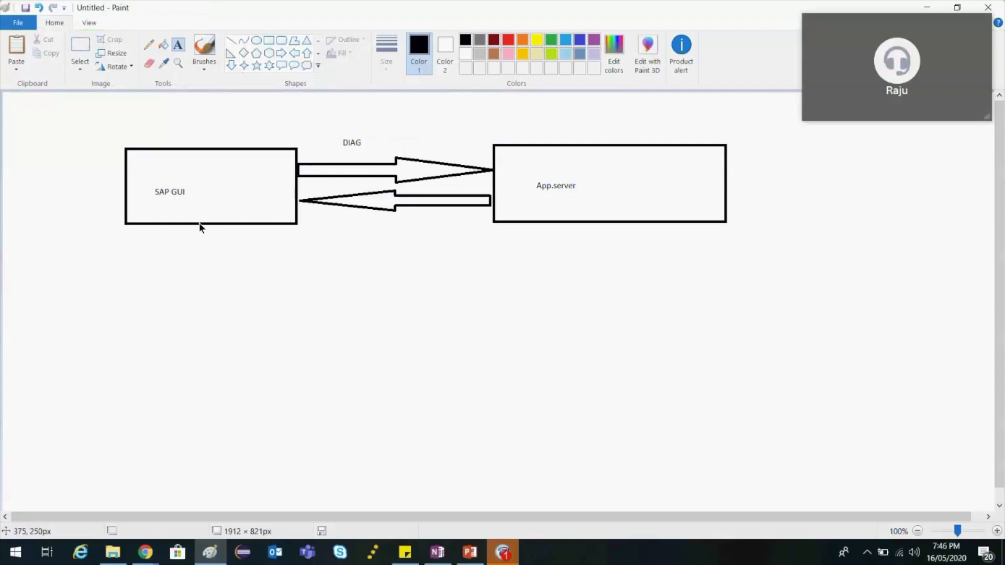
pyautogui.moveTo(360, 148)
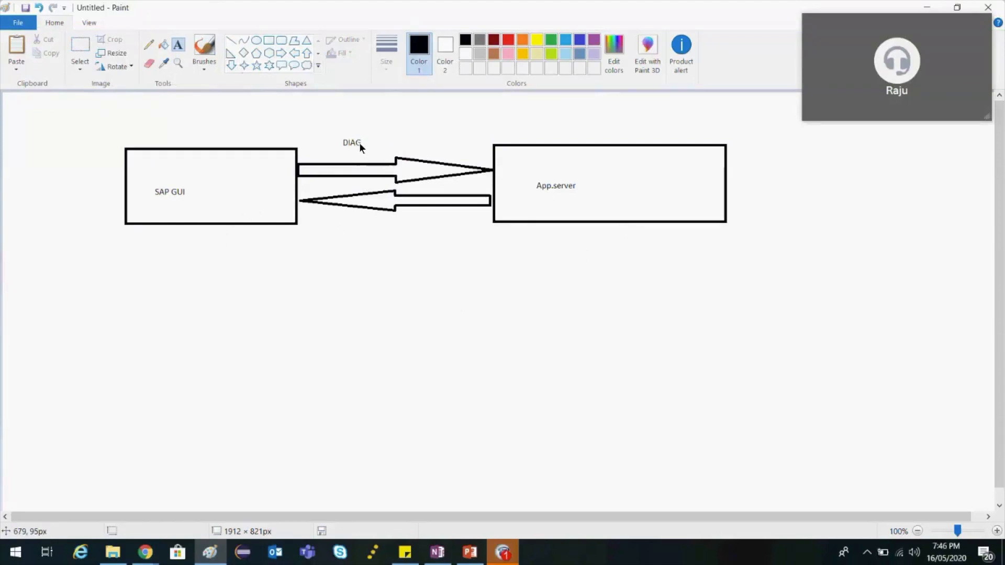
pyautogui.click(351, 142)
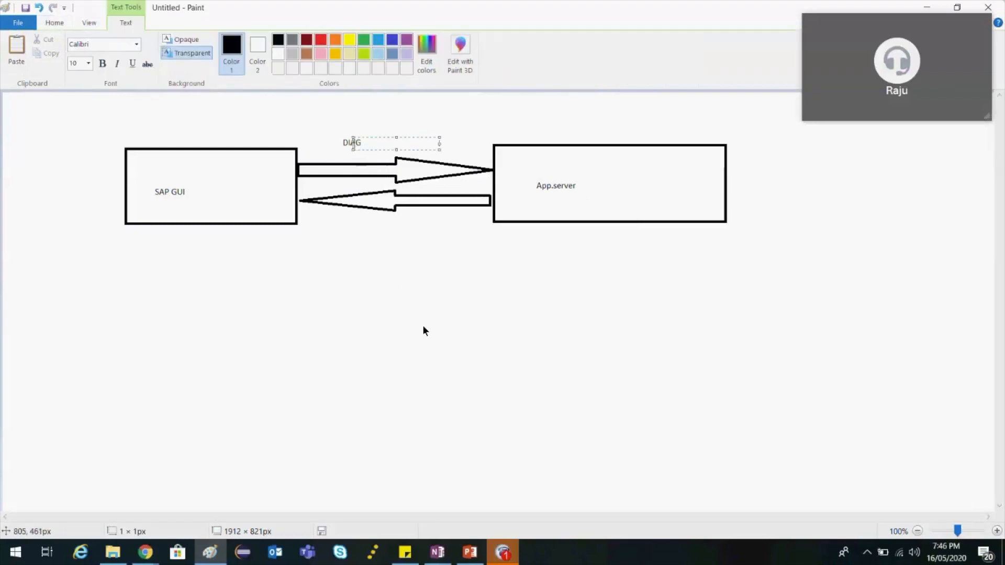
pyautogui.moveTo(427, 336)
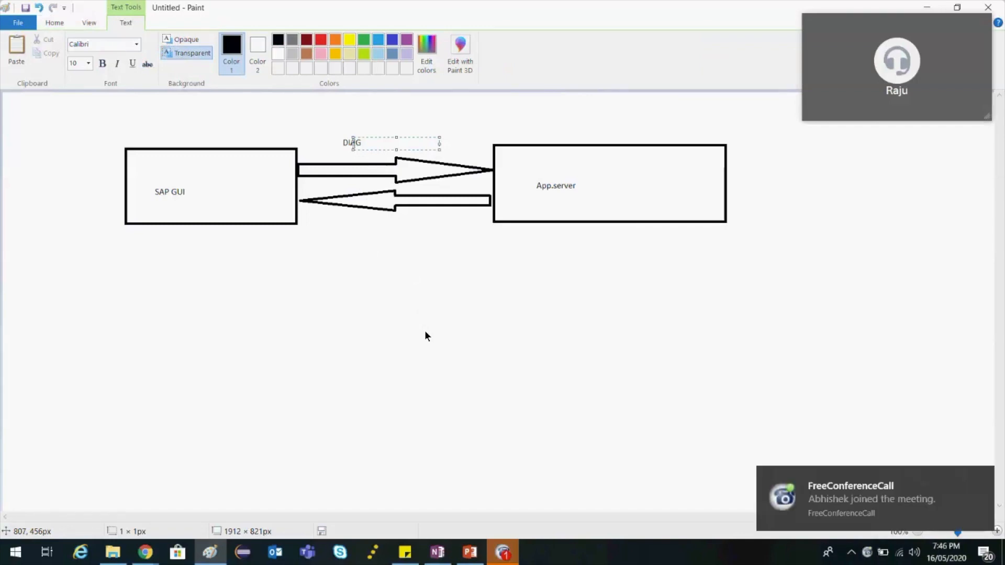
pyautogui.moveTo(392, 322)
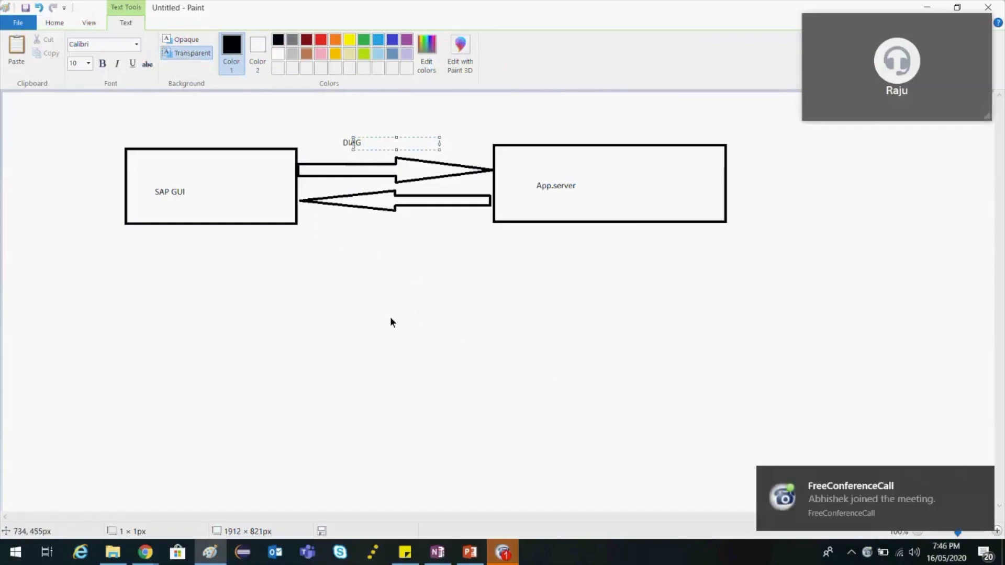
pyautogui.moveTo(377, 345)
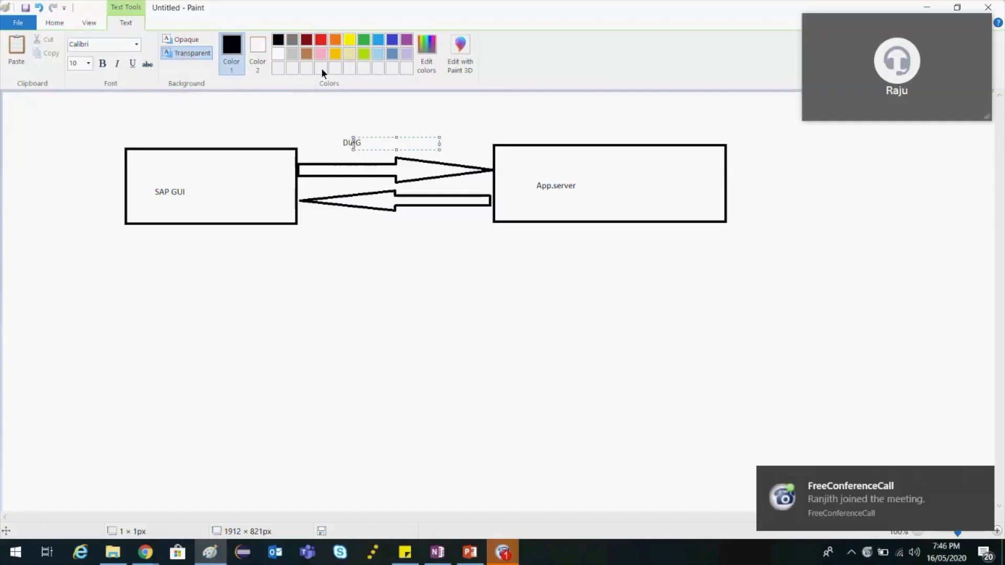
pyautogui.click(386, 272)
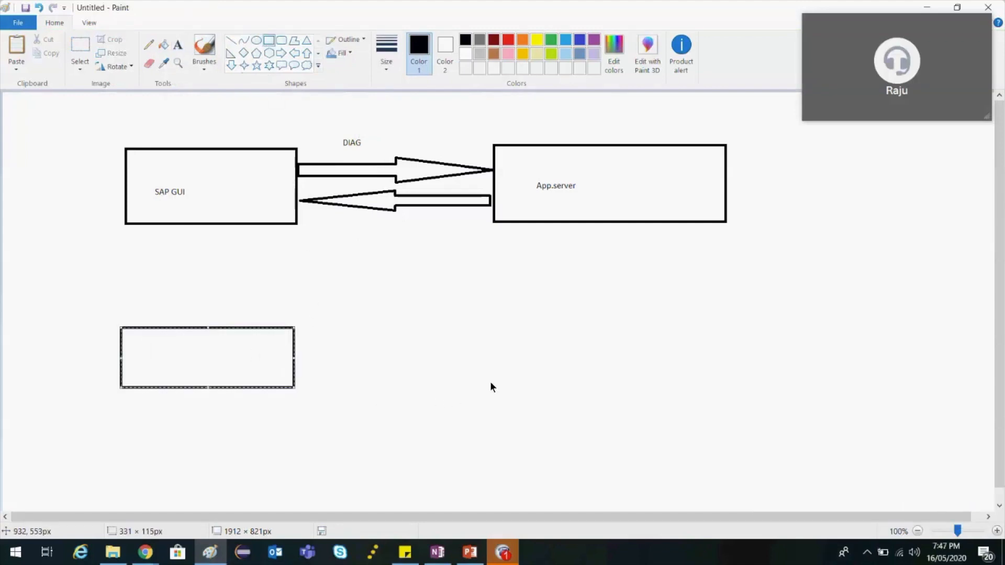
pyautogui.moveTo(202, 377)
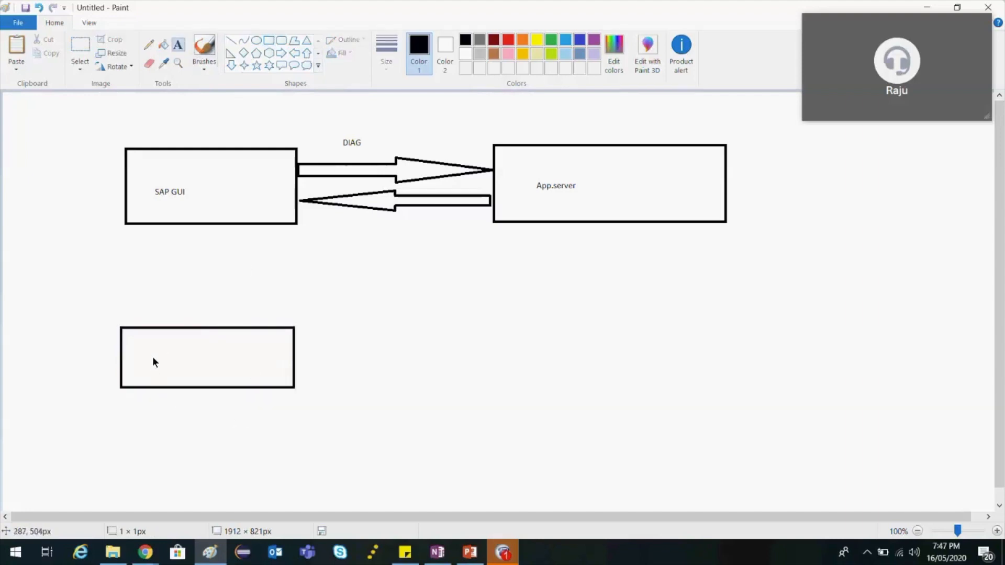
# Type the label Browser inside the new box below SAP GUI.
pyautogui.write('Browser')
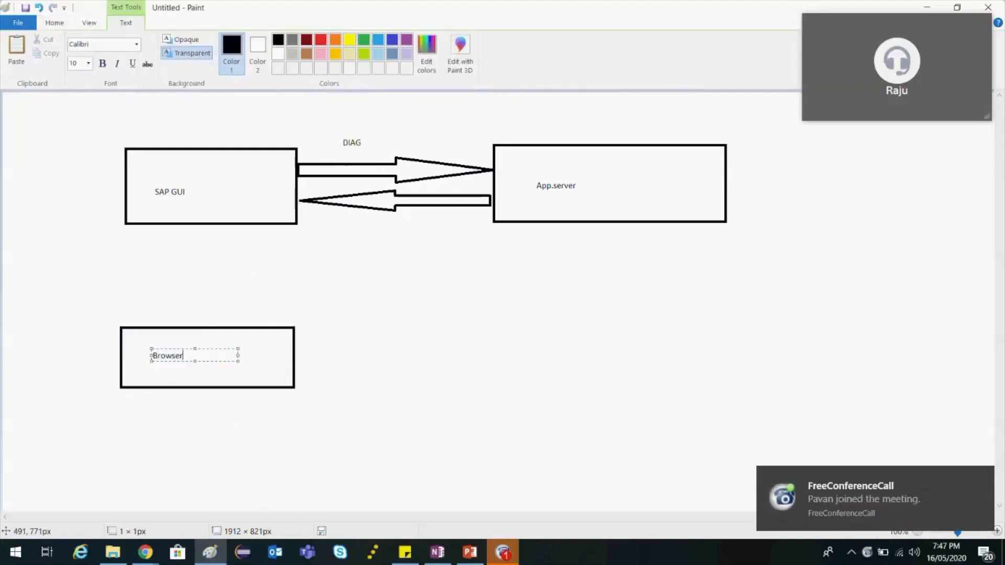
pyautogui.moveTo(446, 358)
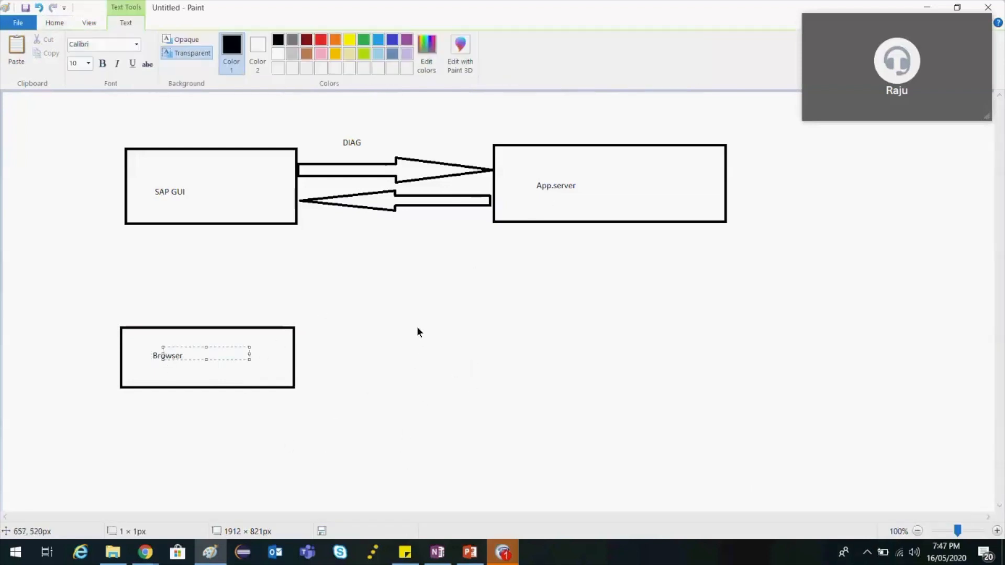
pyautogui.moveTo(298, 352)
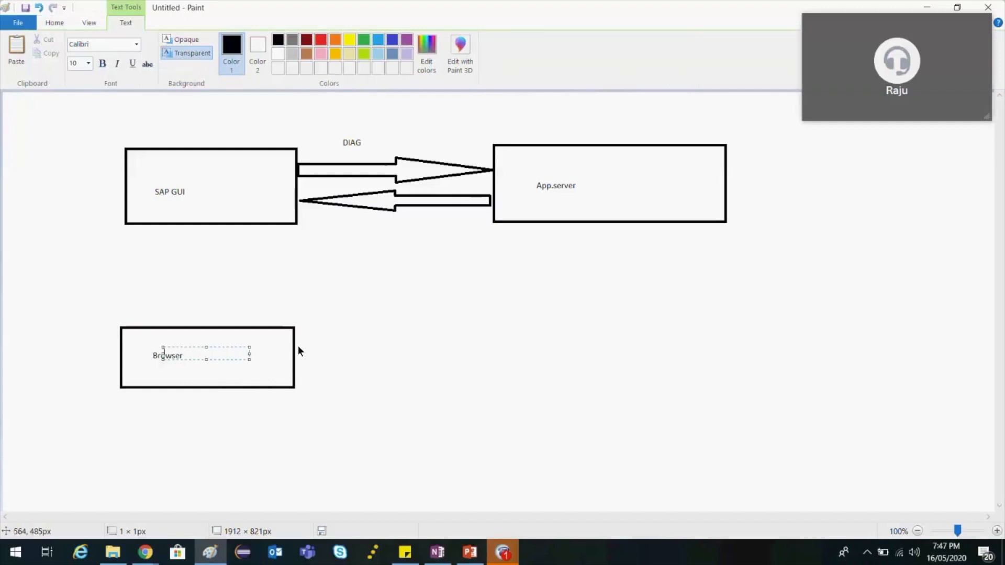
pyautogui.click(500, 391)
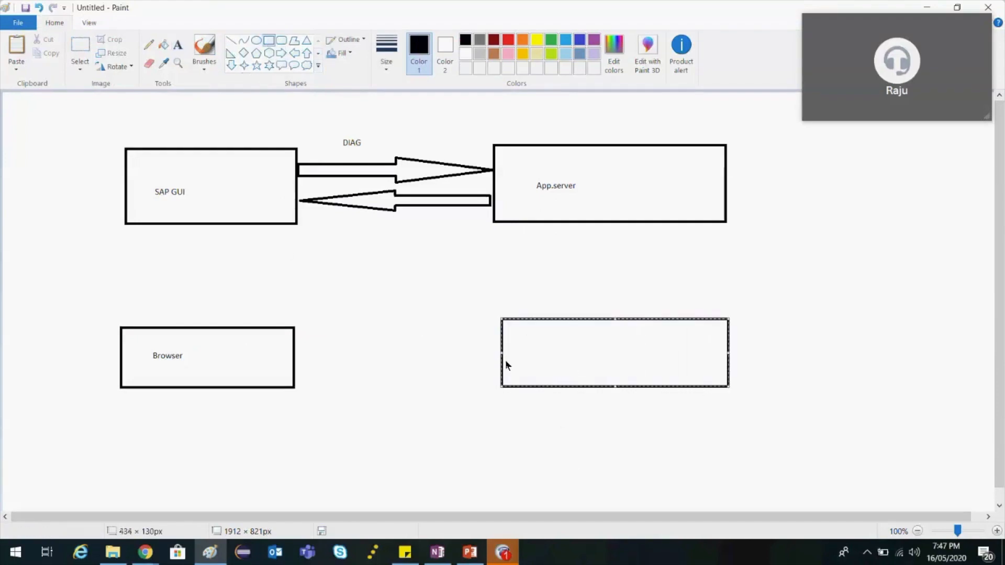
# Label the new box Converter and commit the HTTP label above the arrows.
pyautogui.write('Converter')
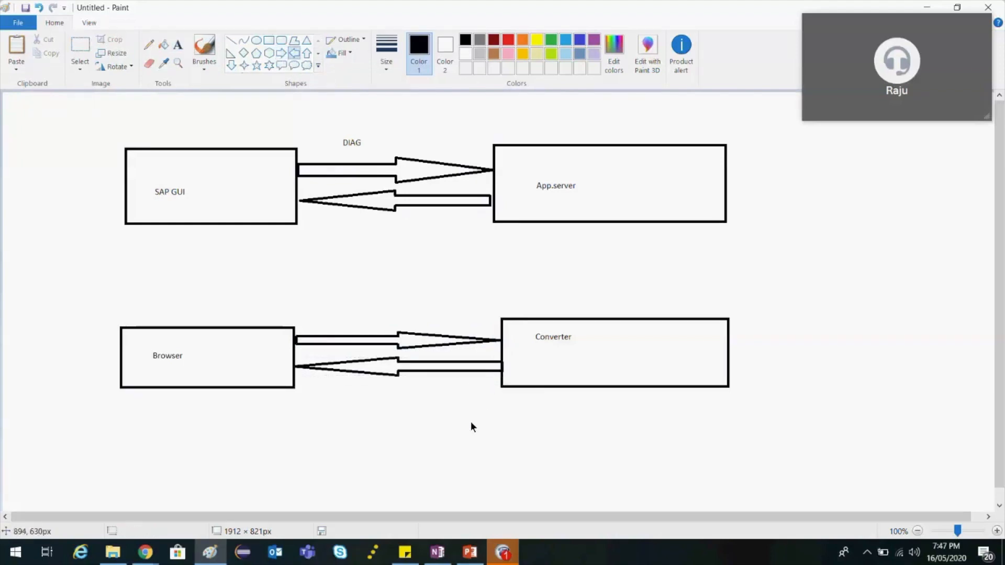
pyautogui.moveTo(339, 325)
pyautogui.write('HTT')
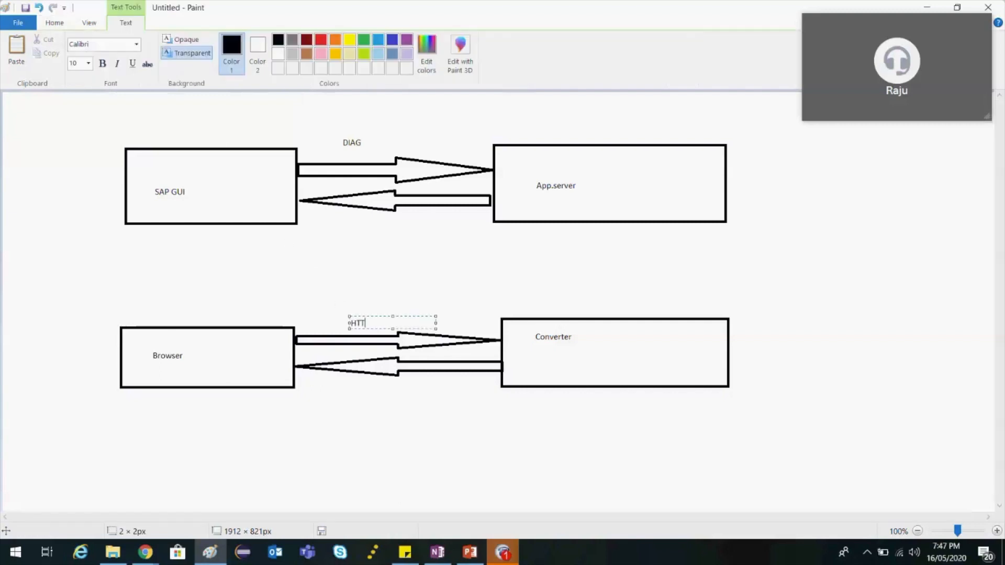
pyautogui.click(358, 386)
pyautogui.write('DIA')
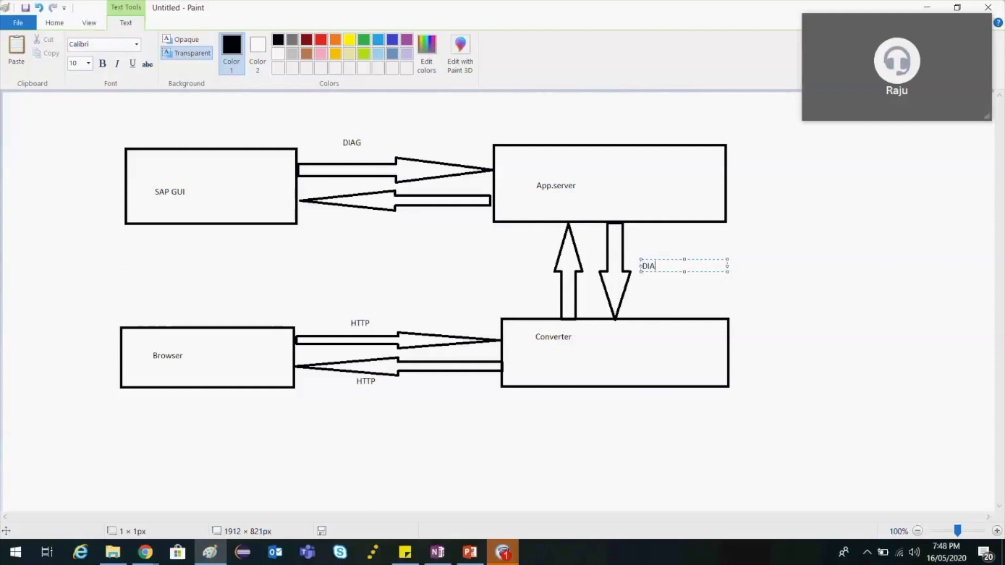
# Type DIAG beside the vertical arrows and the HTTP-DIAG note in the Converter box.
pyautogui.write('G')
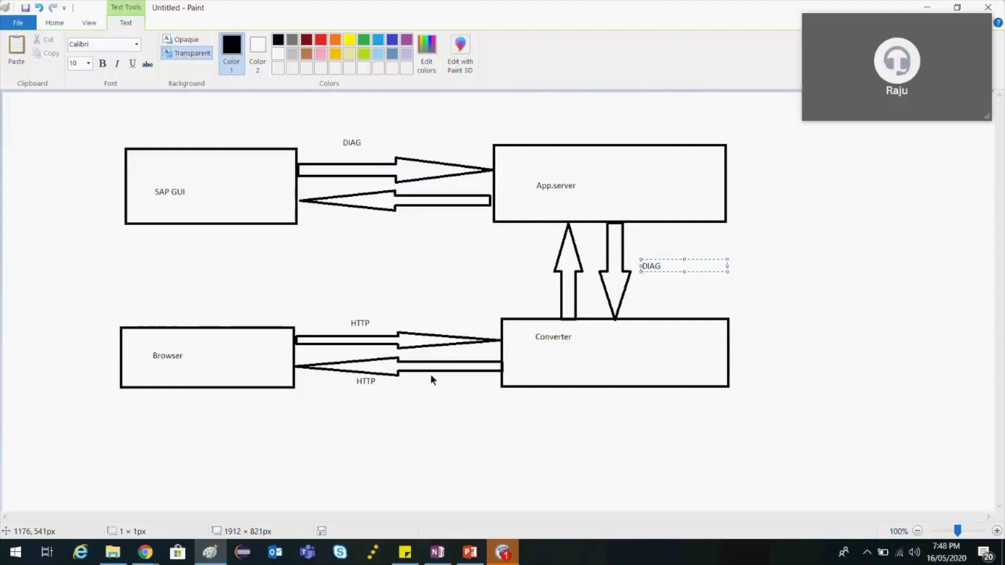
pyautogui.moveTo(543, 358)
pyautogui.write('DIAG - ')
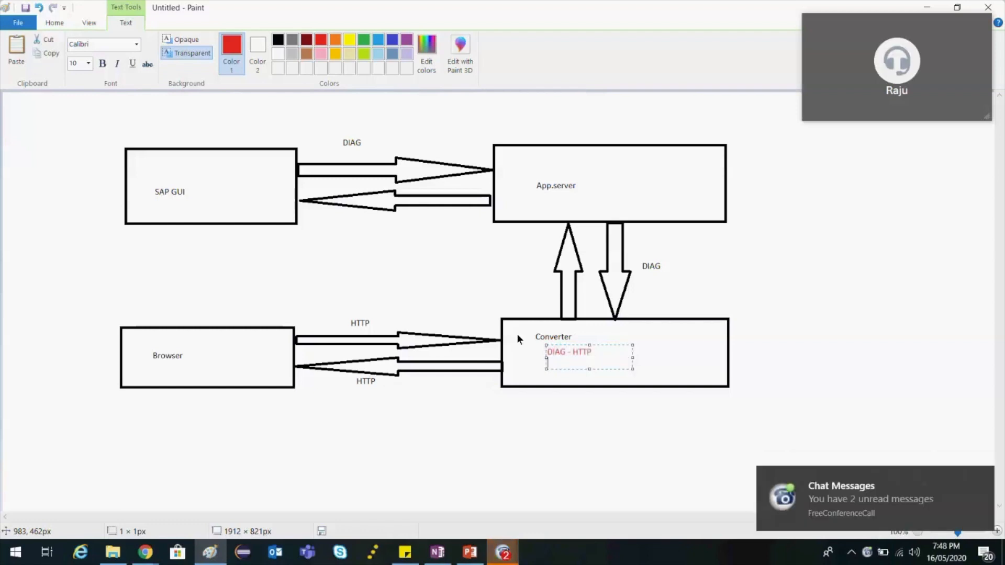
pyautogui.write('HTTP-')
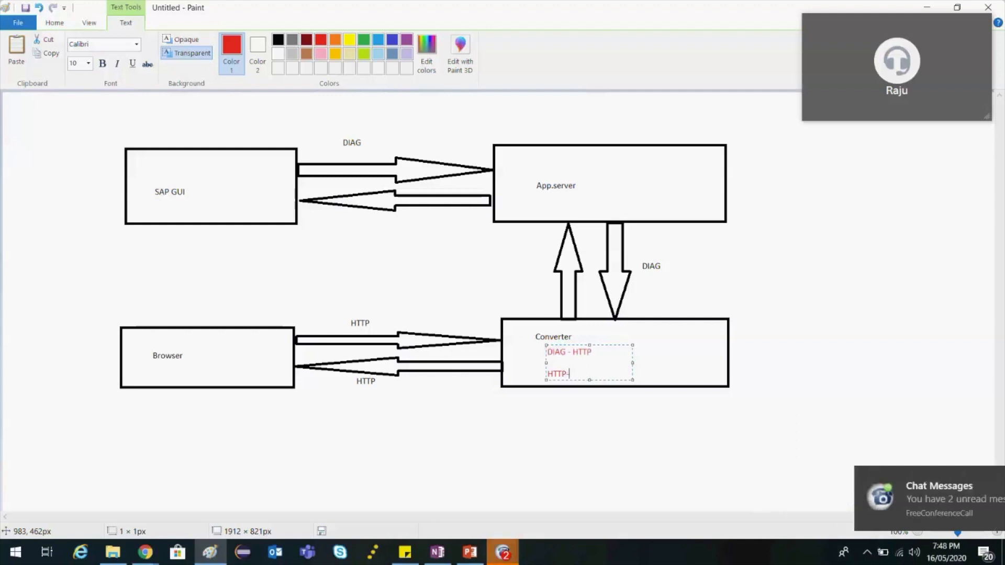
pyautogui.write('DIAG')
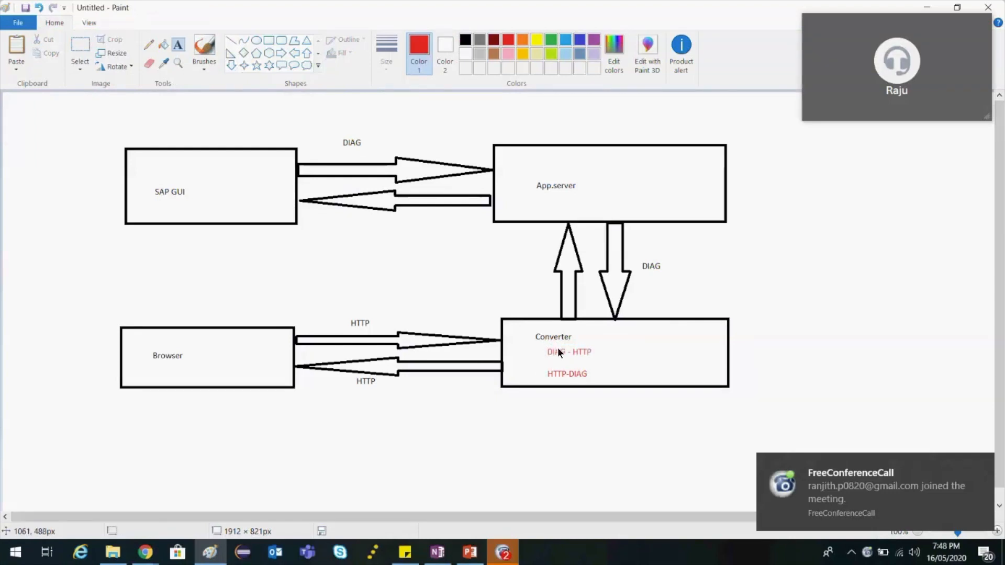
pyautogui.moveTo(620, 428)
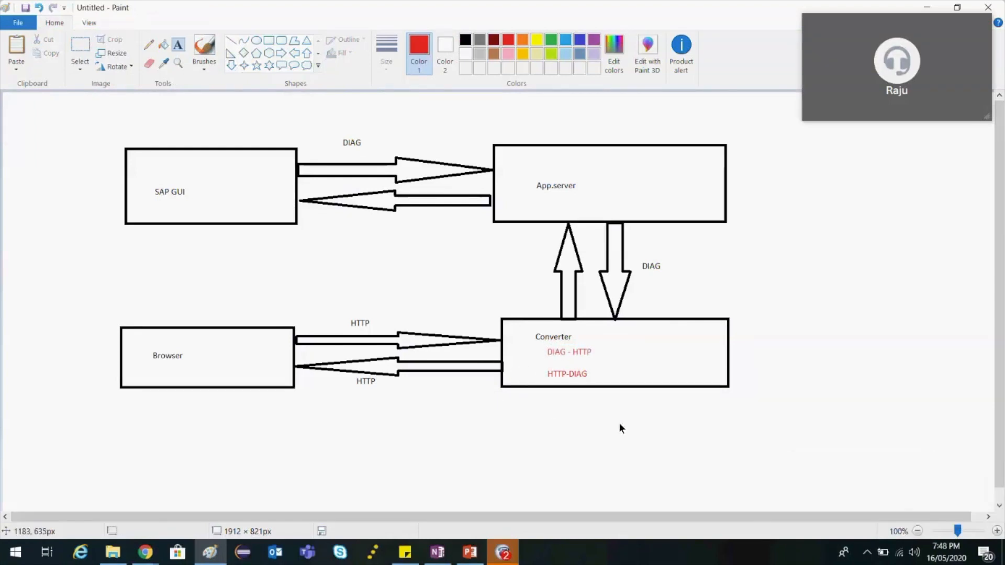
pyautogui.moveTo(280, 385)
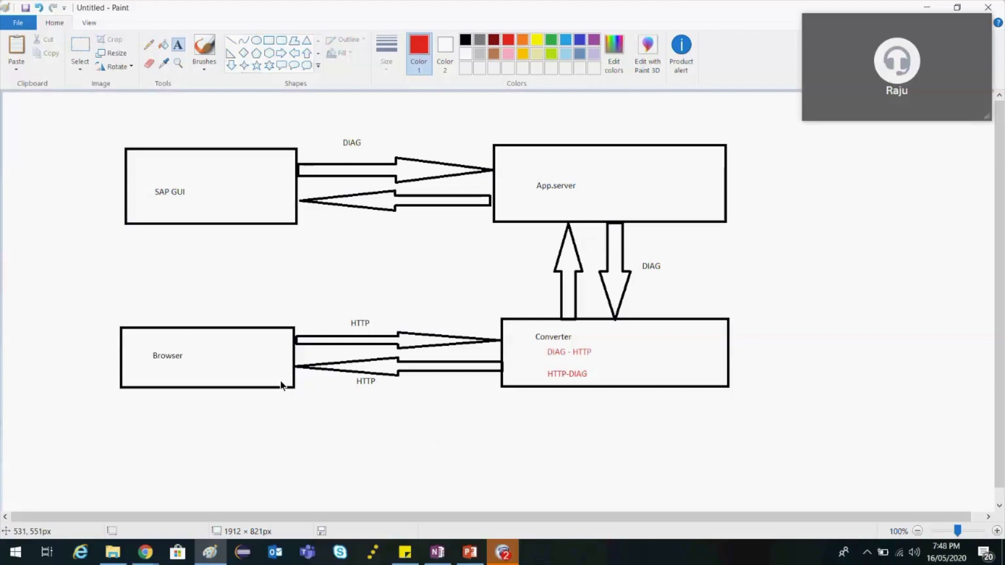
pyautogui.moveTo(296, 389)
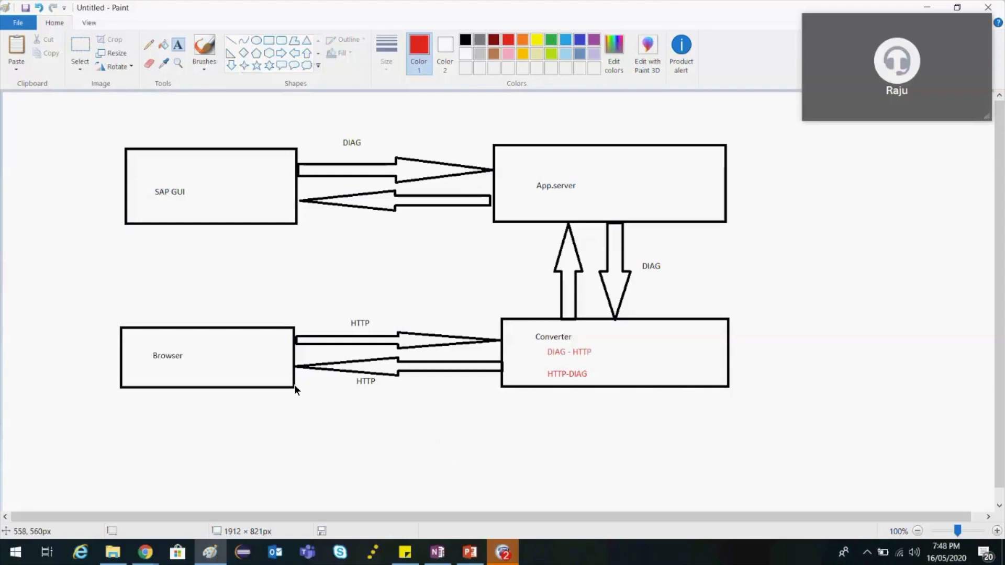
pyautogui.moveTo(295, 441)
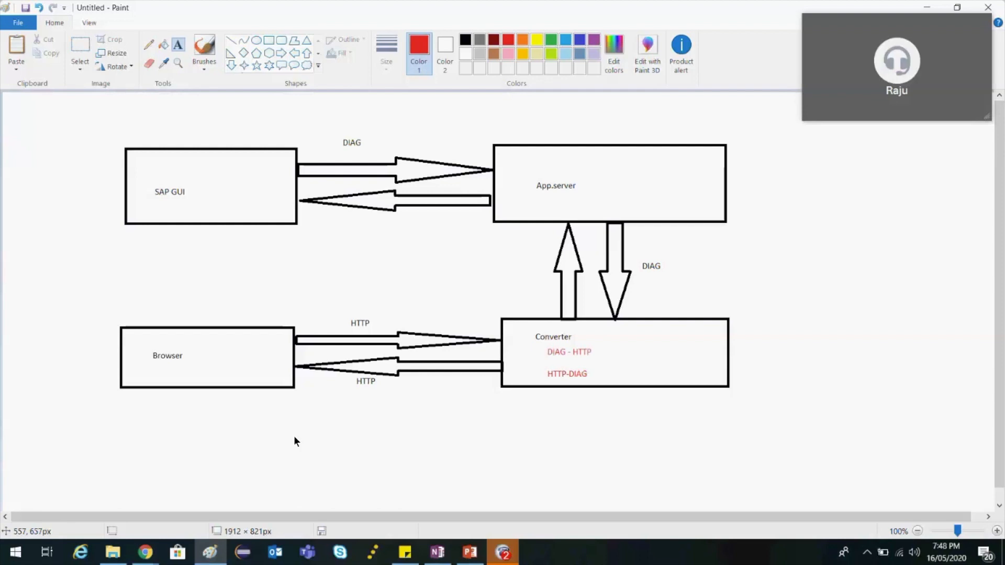
pyautogui.moveTo(309, 443)
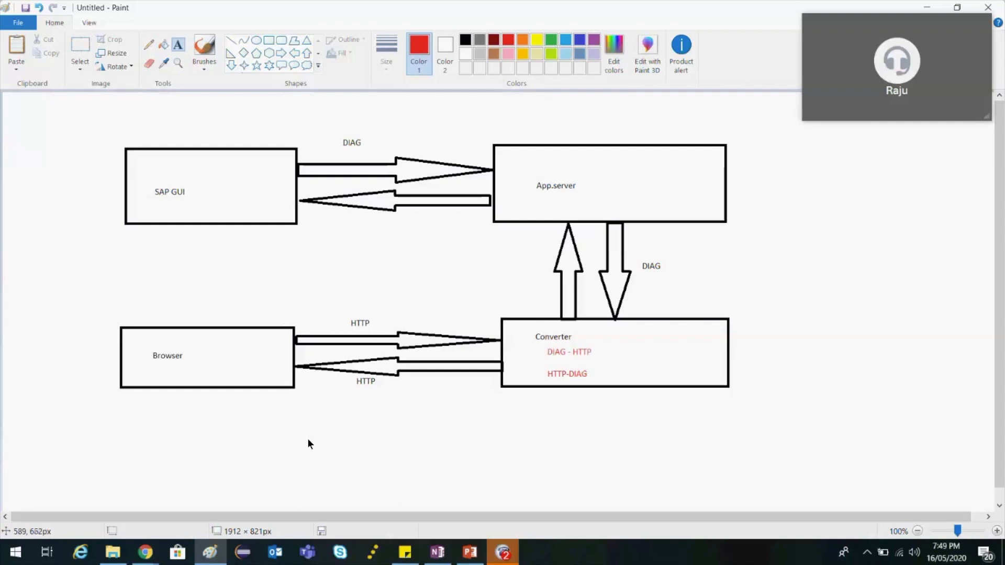
pyautogui.moveTo(359, 422)
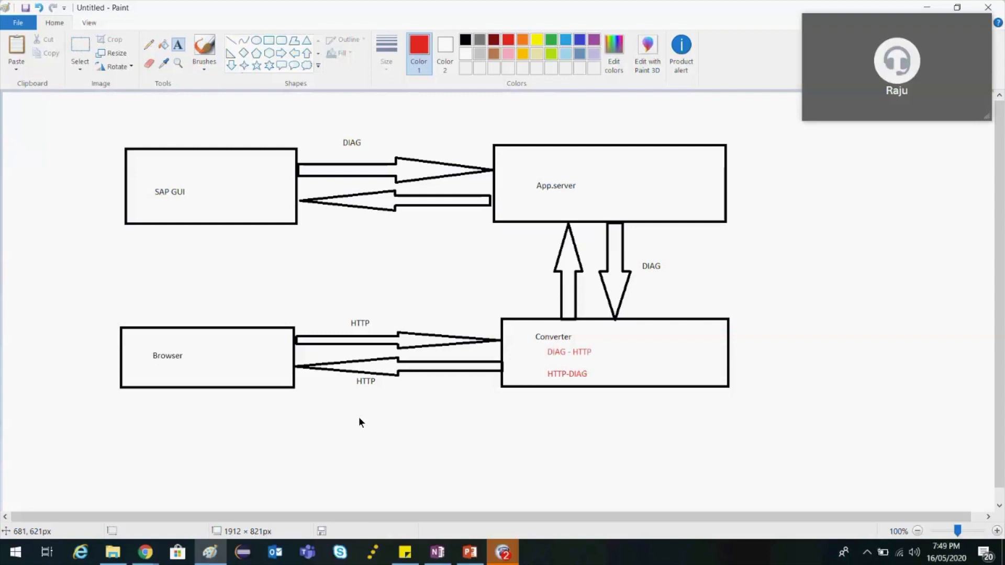
pyautogui.moveTo(720, 391)
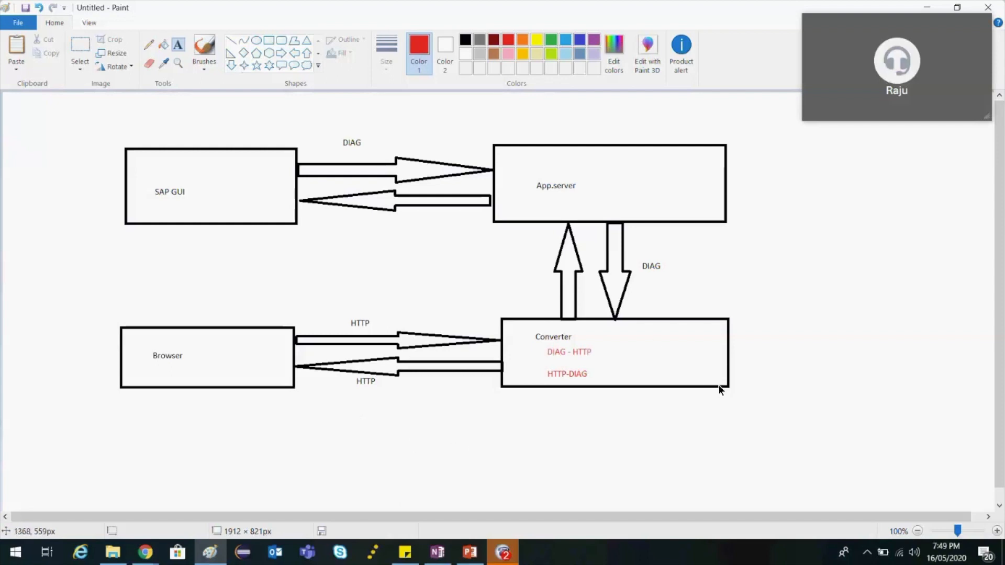
pyautogui.moveTo(761, 290)
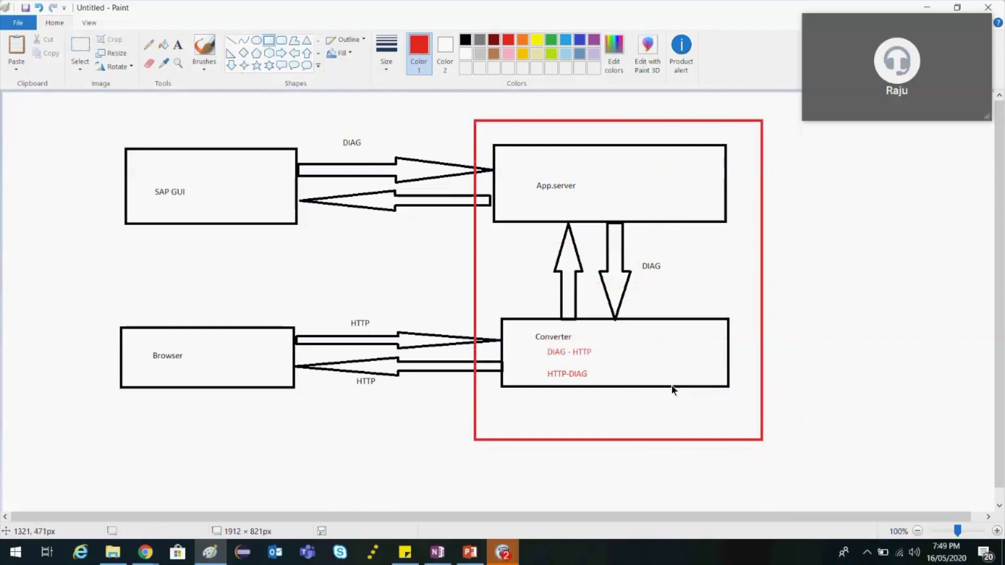
pyautogui.moveTo(523, 251)
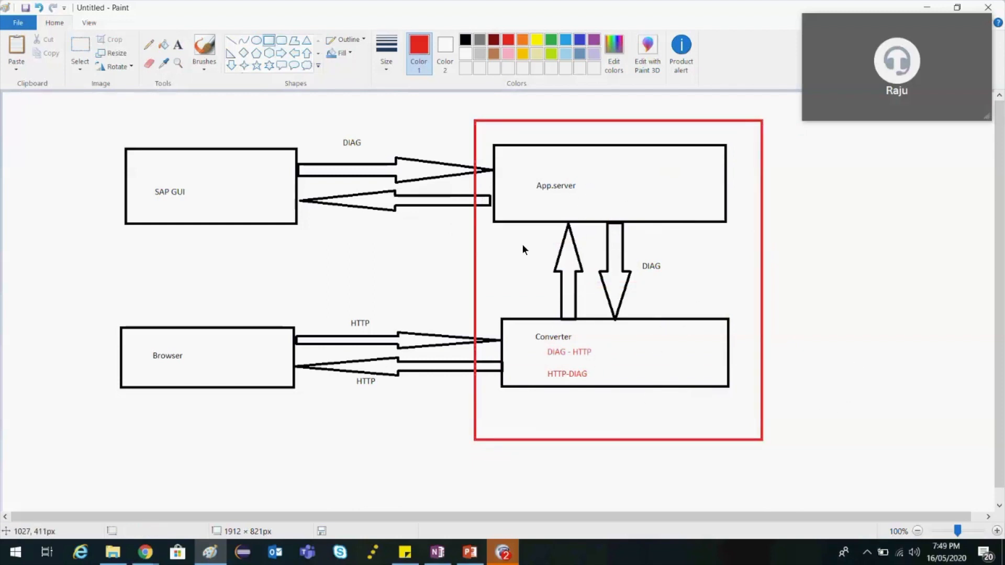
pyautogui.moveTo(662, 416)
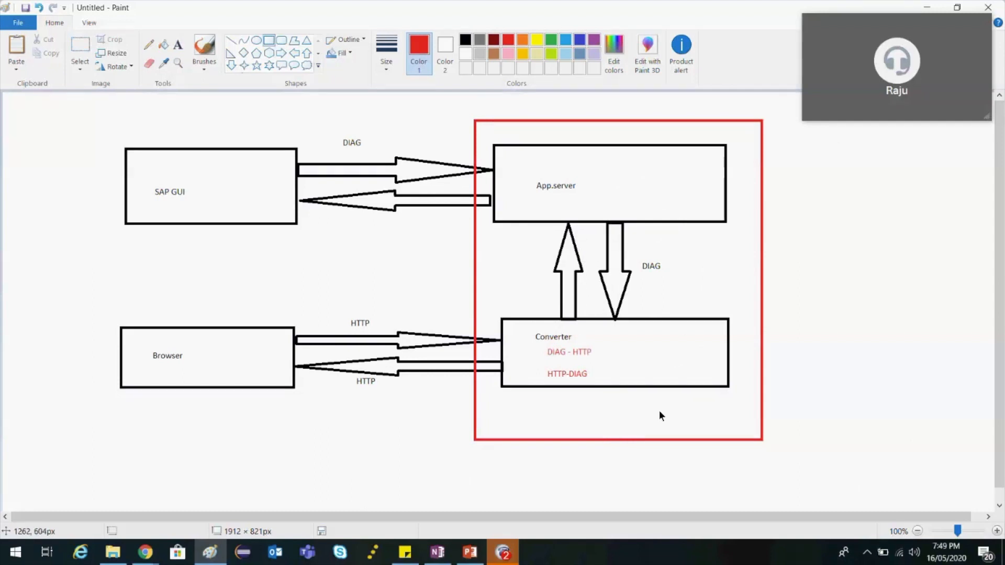
pyautogui.moveTo(595, 417)
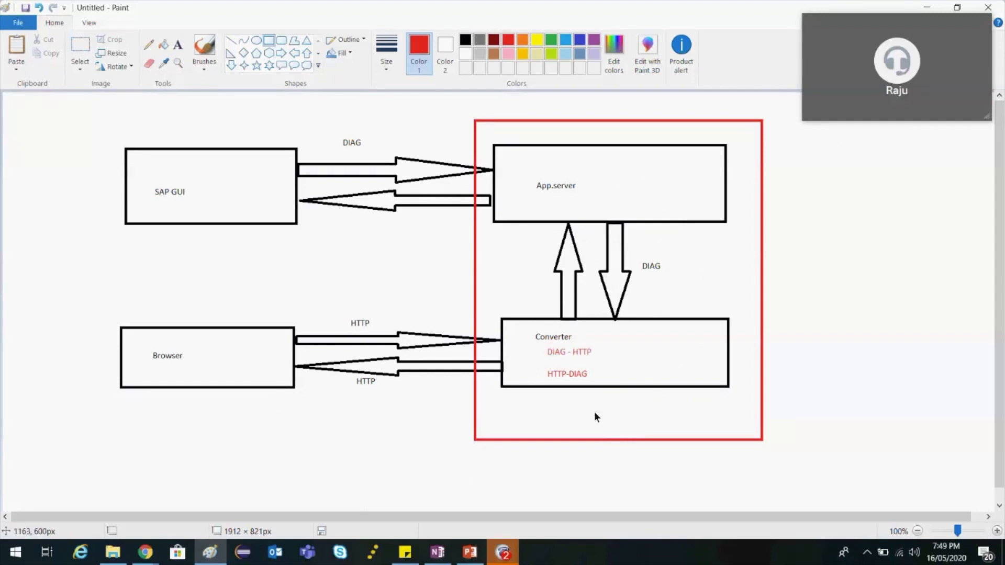
pyautogui.moveTo(802, 378)
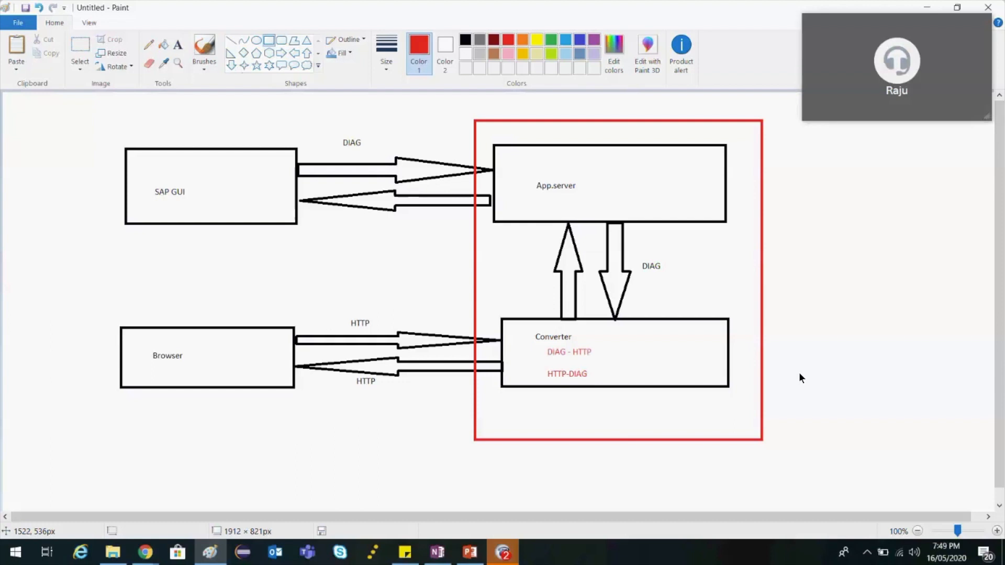
pyautogui.moveTo(674, 492)
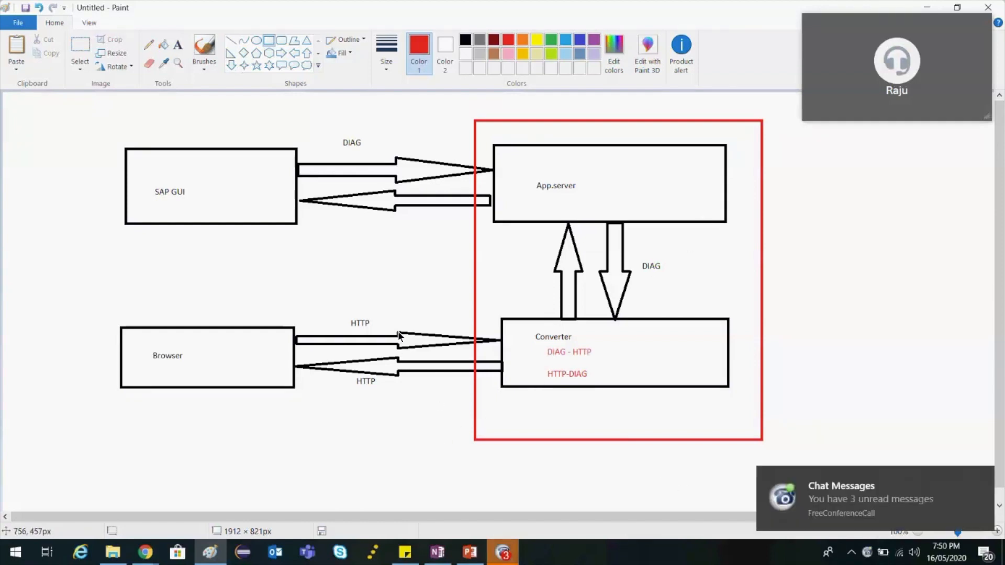
pyautogui.moveTo(194, 354)
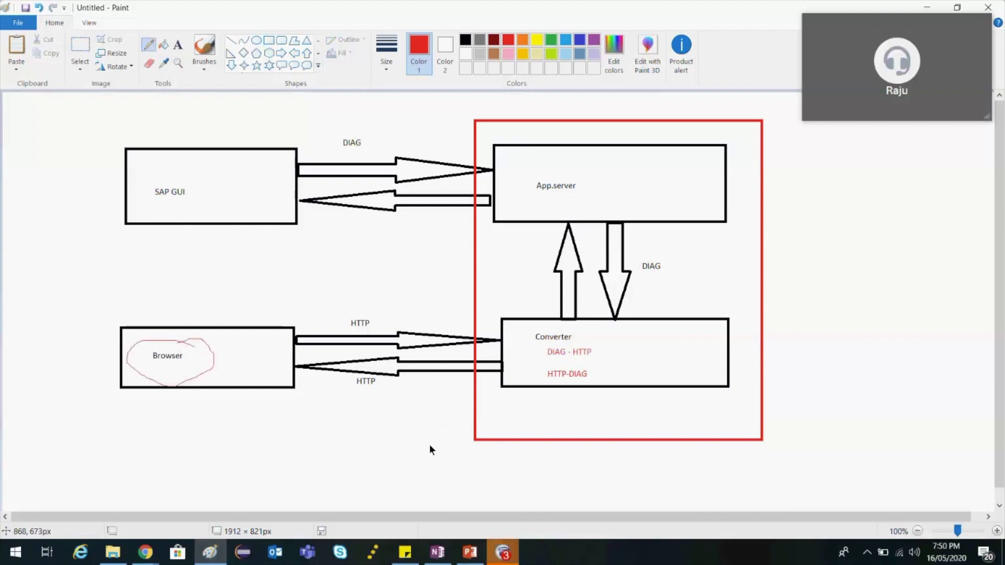
pyautogui.moveTo(396, 423)
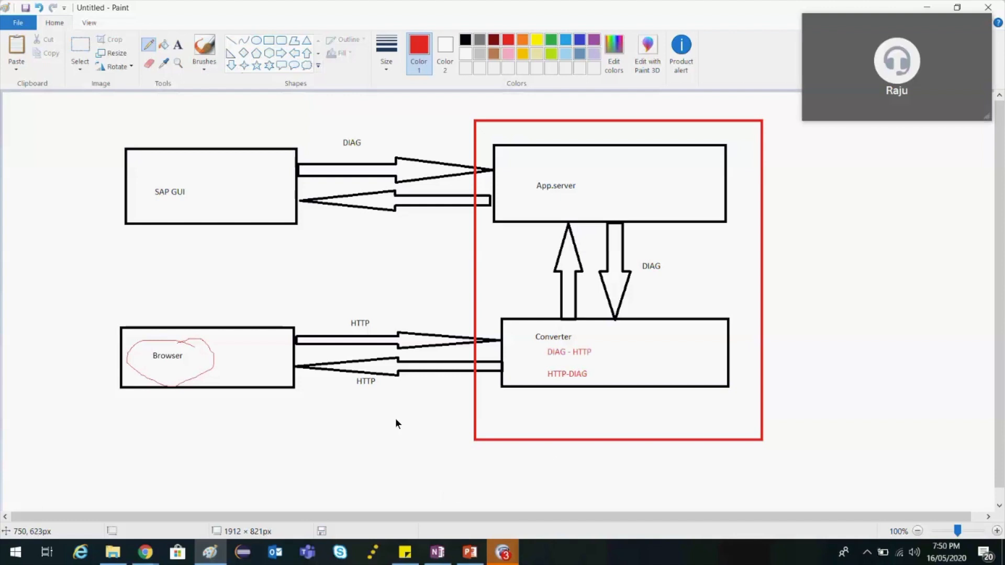
pyautogui.moveTo(240, 366)
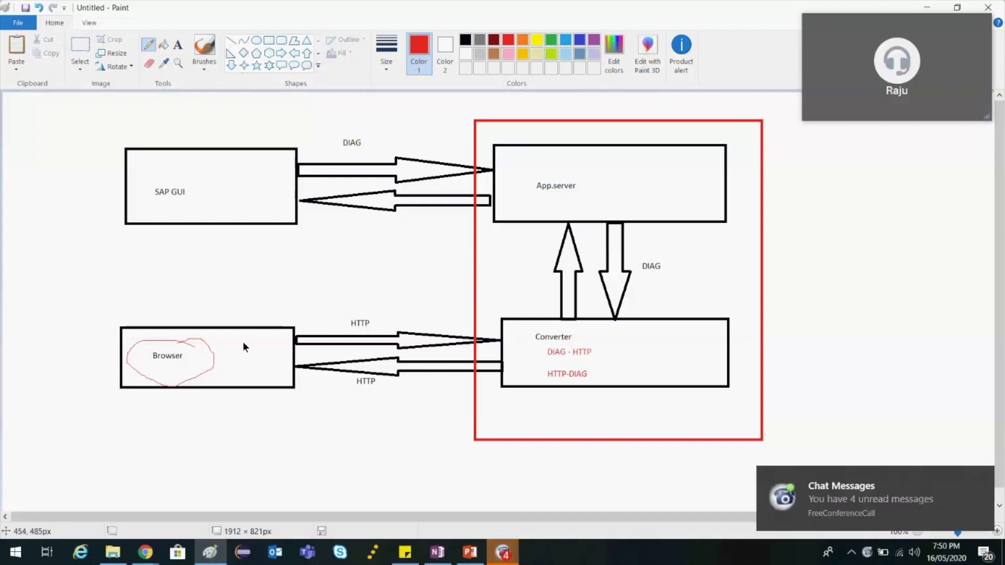
pyautogui.moveTo(349, 383)
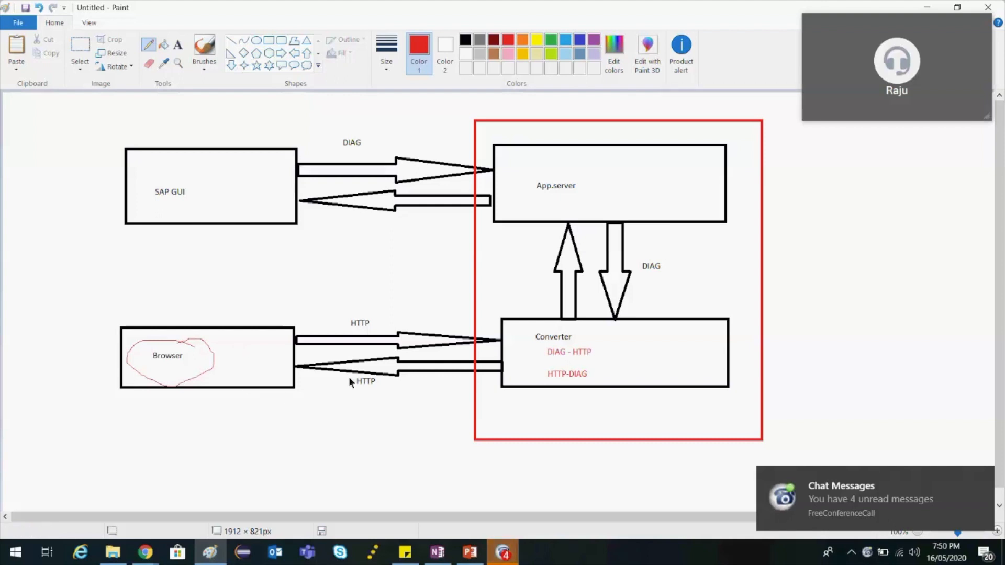
pyautogui.moveTo(316, 412)
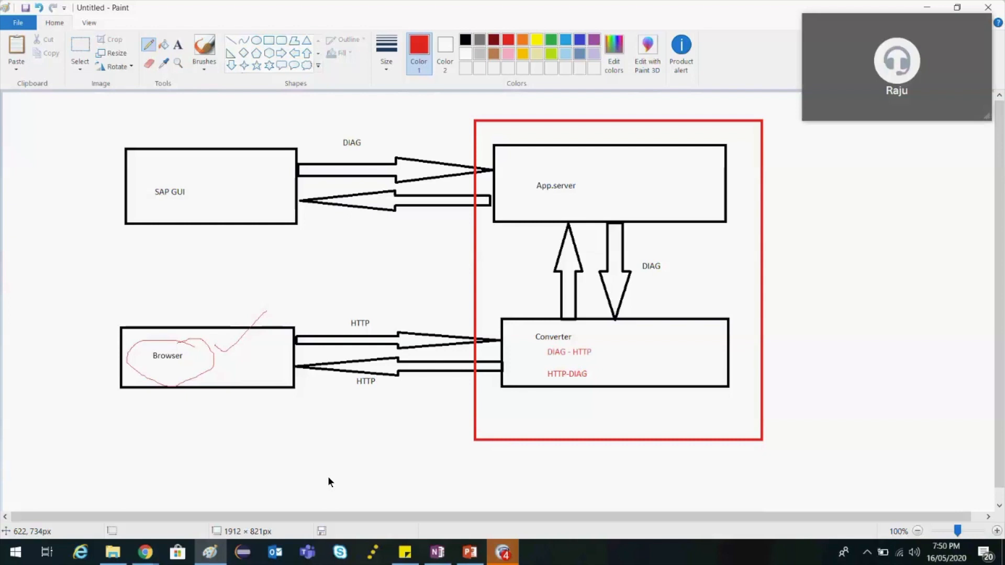
pyautogui.moveTo(569, 417)
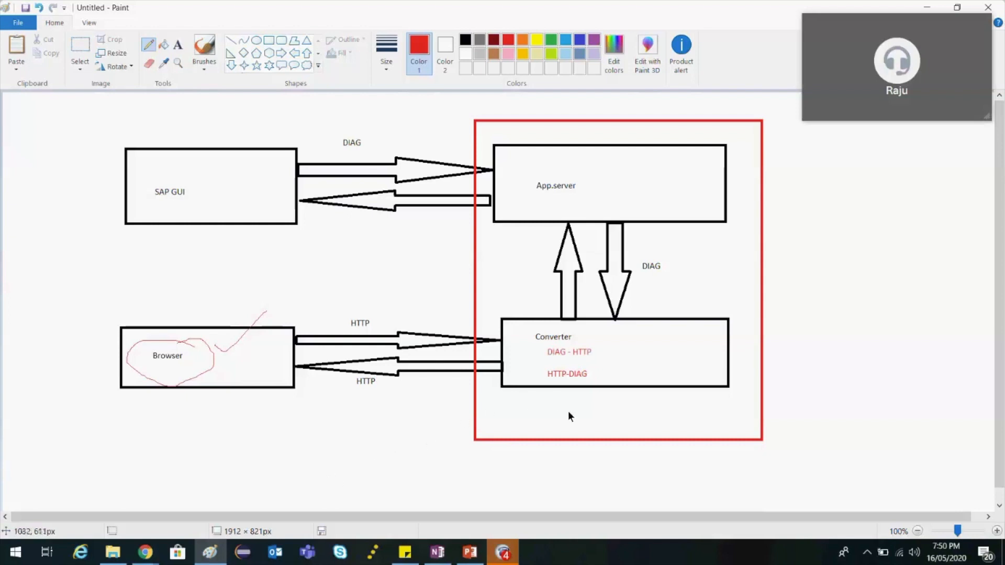
pyautogui.moveTo(834, 375)
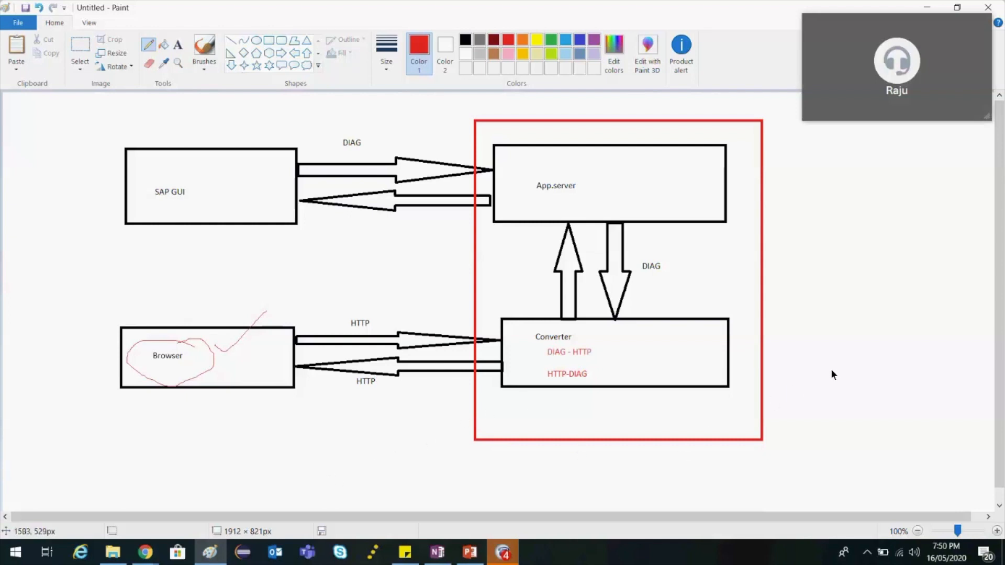
pyautogui.moveTo(788, 391)
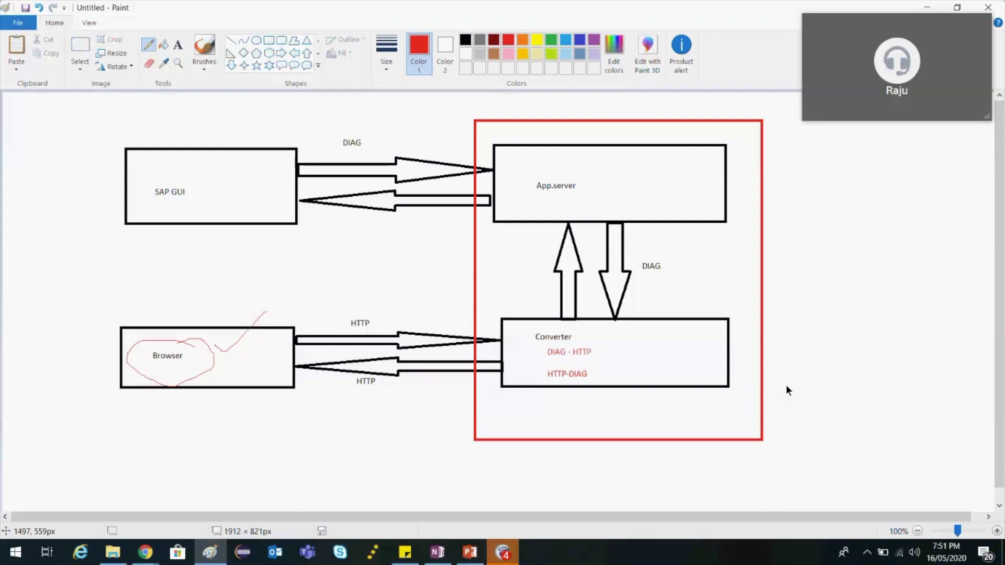
pyautogui.moveTo(627, 454)
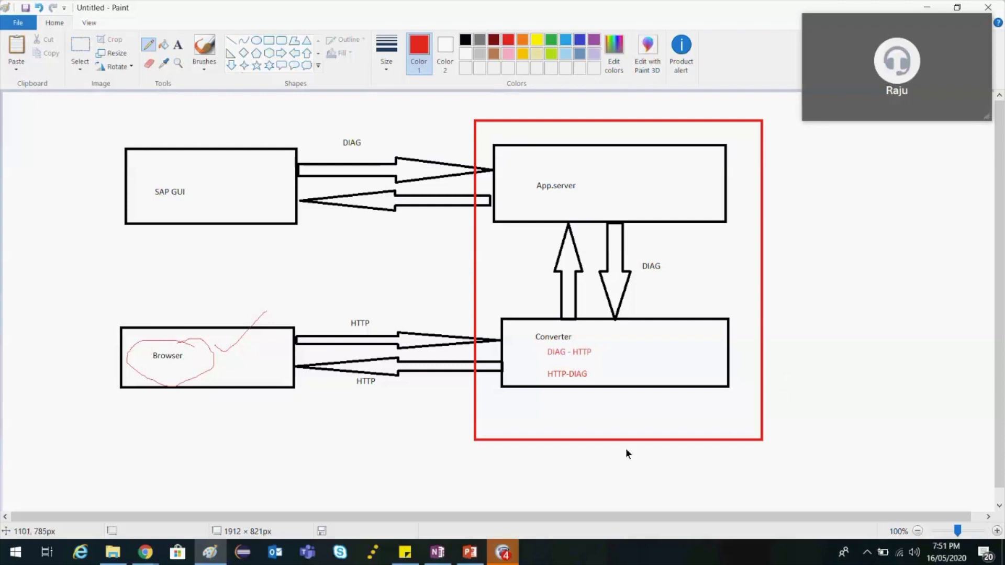
# Extend the SAPUI5 bullet with '- mobile, tab, PC'.
pyautogui.click(469, 552)
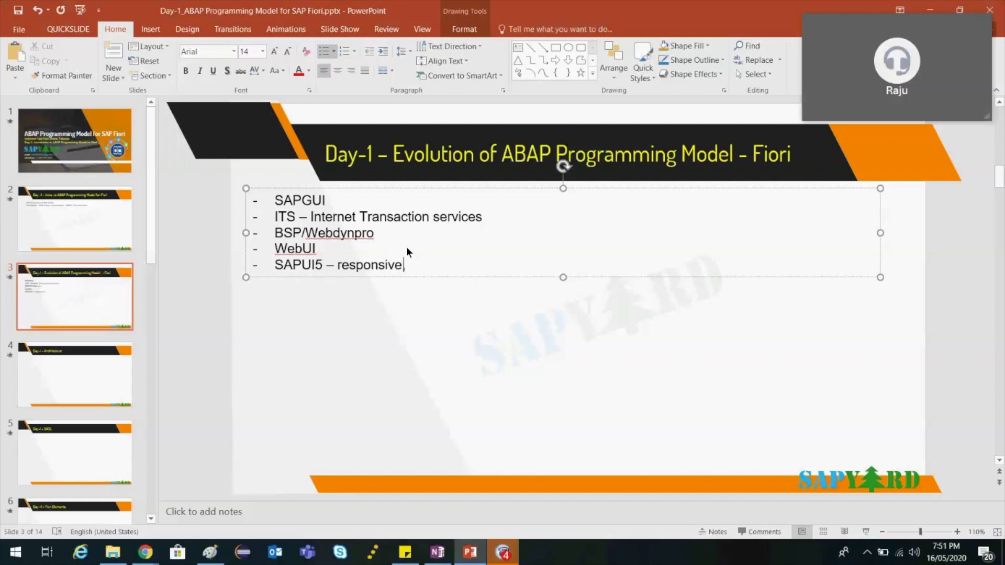
pyautogui.write('- m')
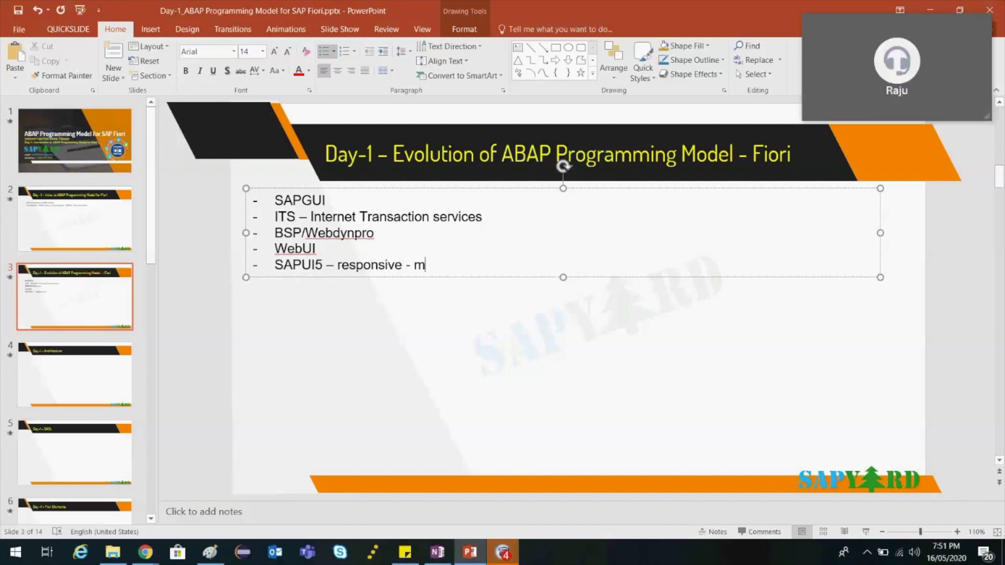
pyautogui.write('obile, tab, P')
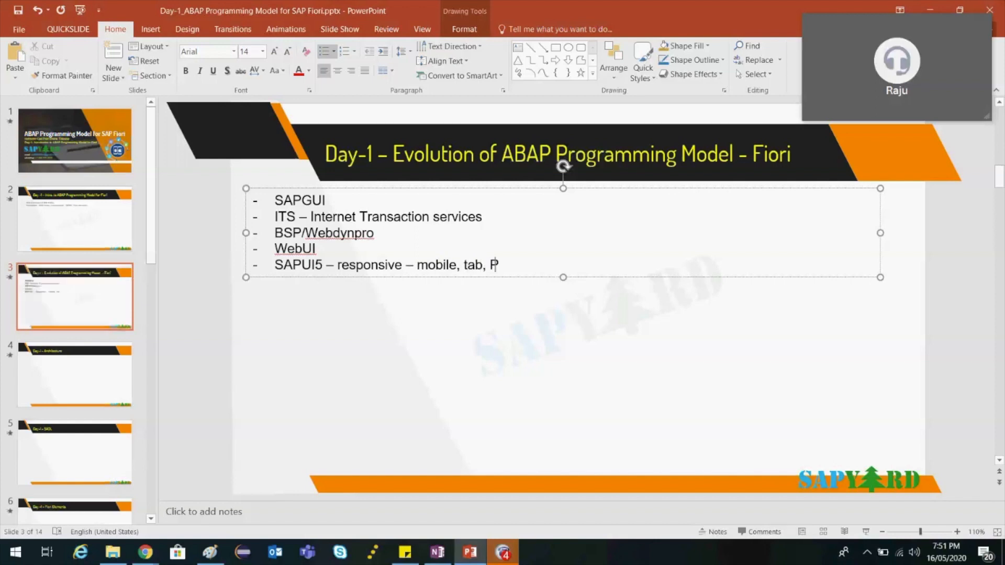
pyautogui.write('C')
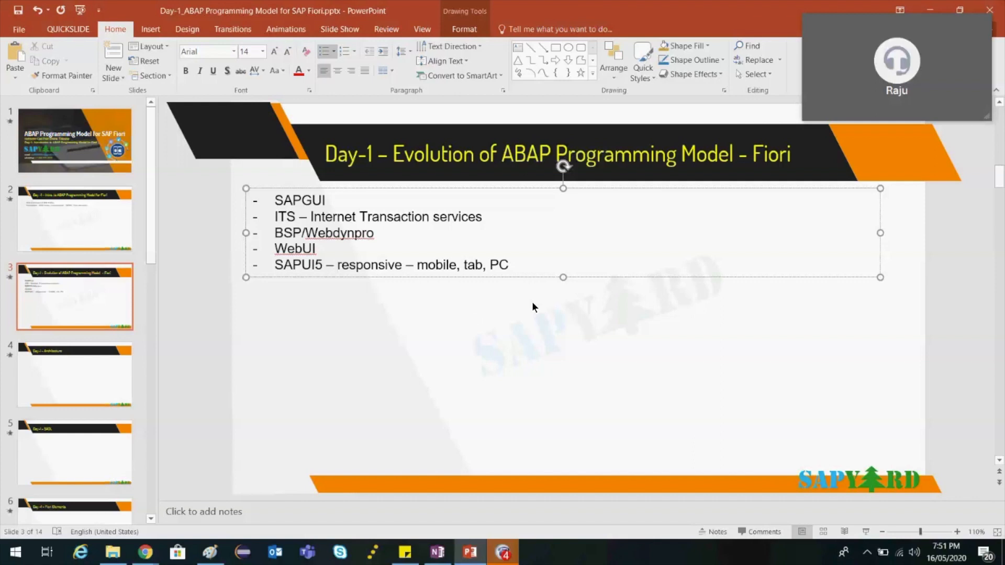
pyautogui.click(338, 265)
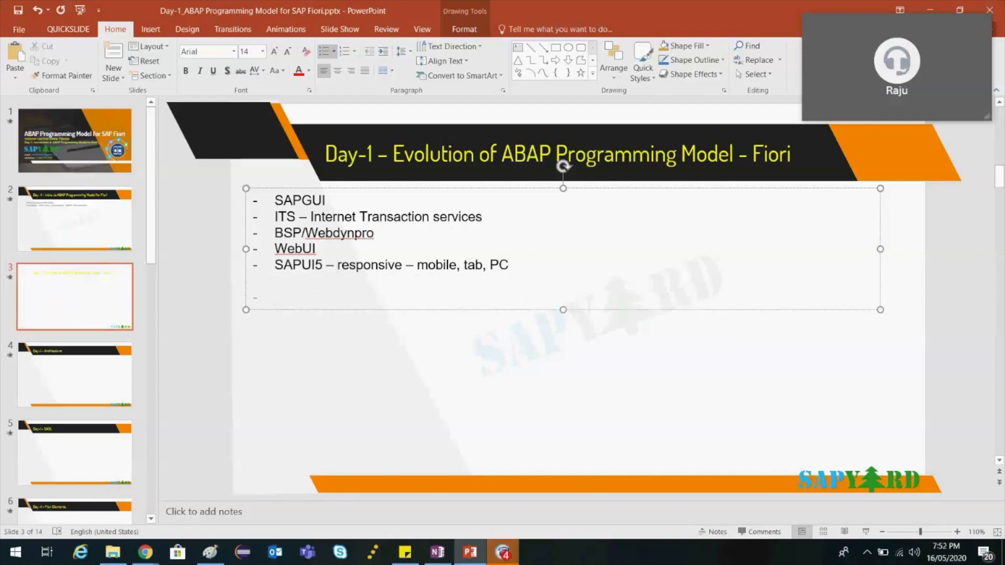
# Type 'APF -' as a new bullet beneath the SAPUI5 line.
pyautogui.write('APF')
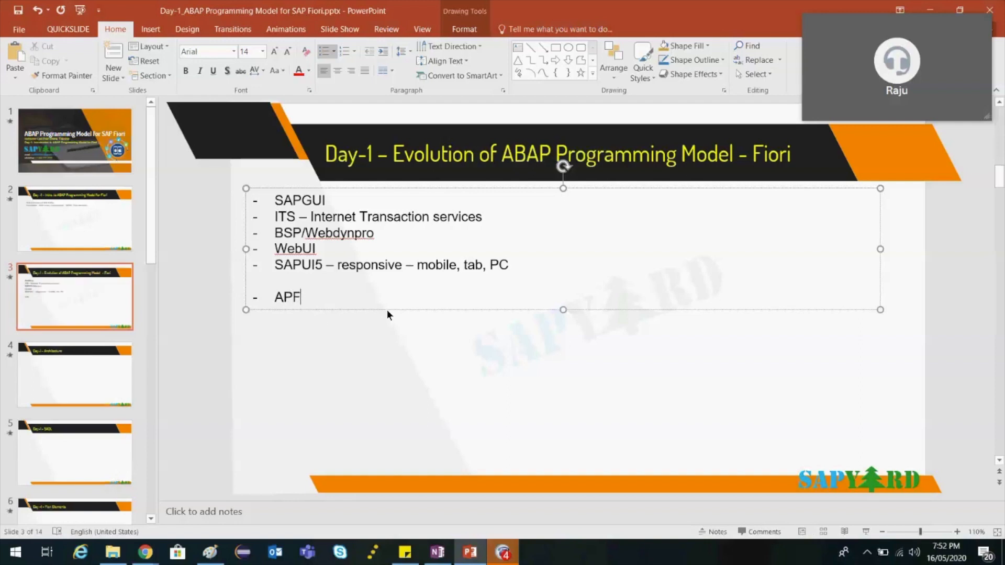
pyautogui.write('-')
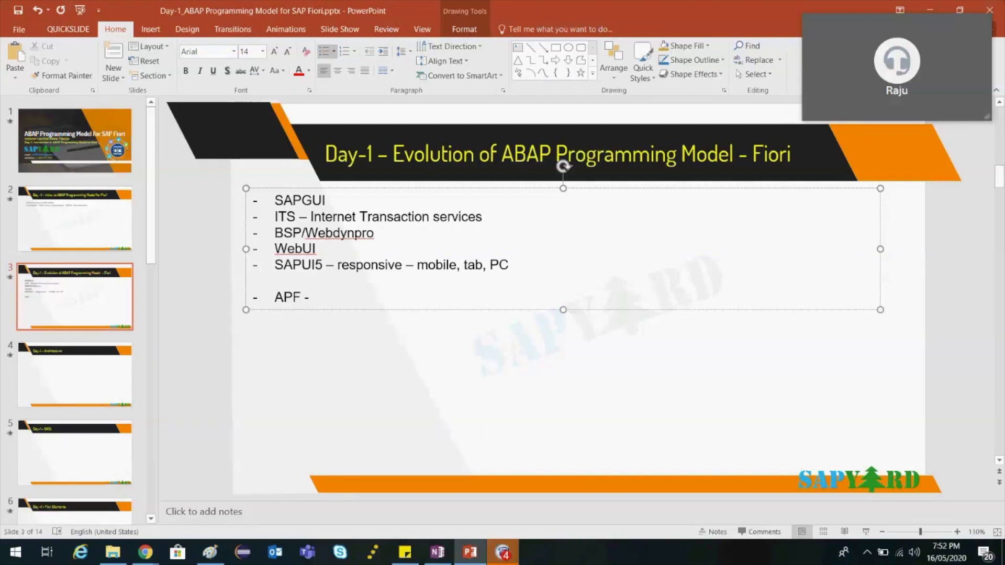
pyautogui.click(311, 297)
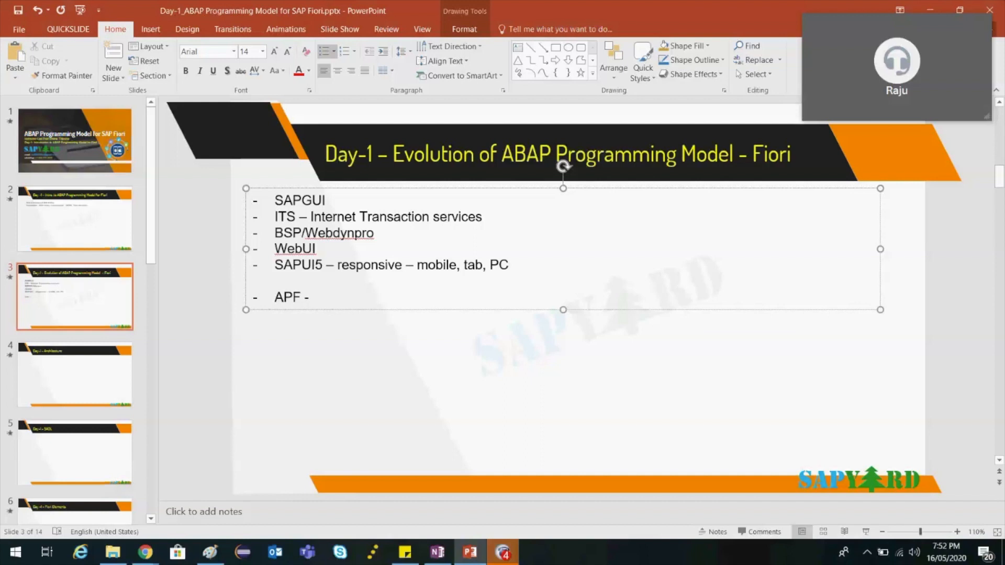
pyautogui.click(311, 296)
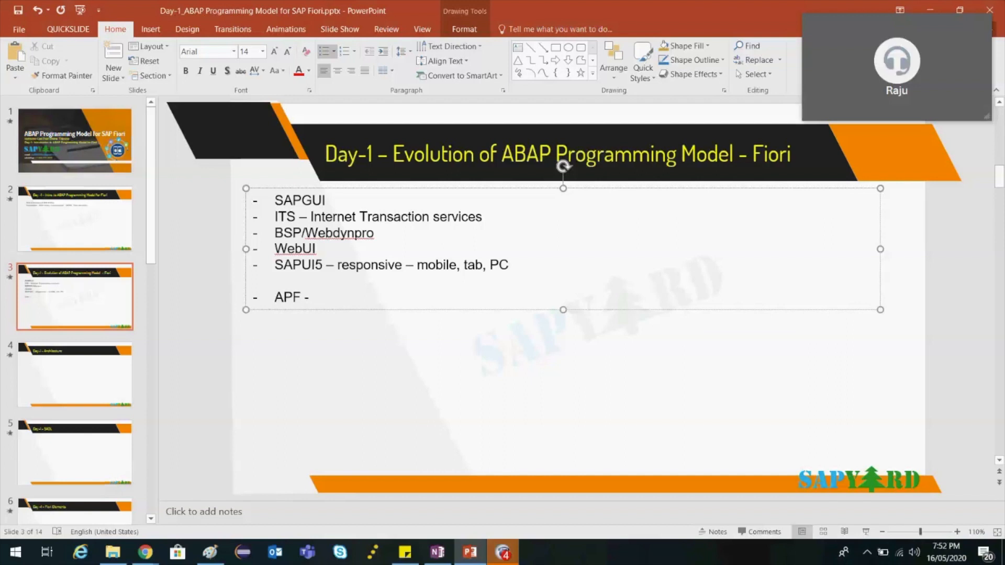
pyautogui.click(313, 297)
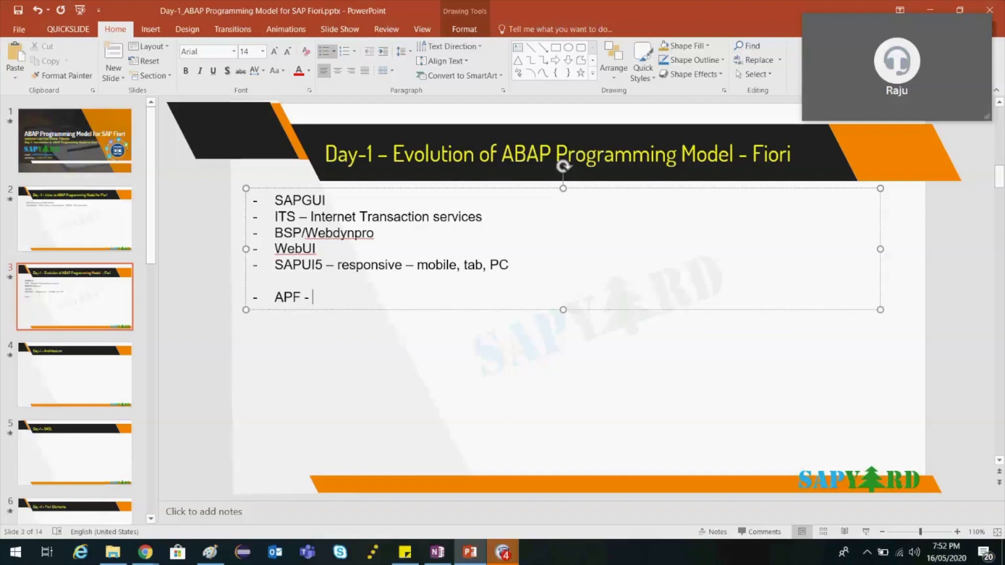
pyautogui.moveTo(388, 314)
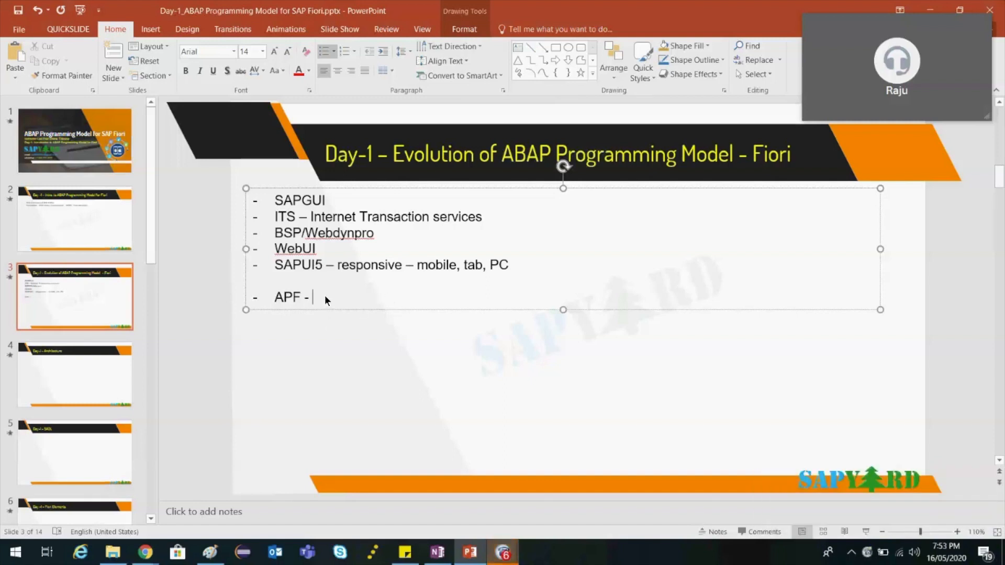
# Type the first APF point '1. Proj Management – UI coder and backend developer'.
pyautogui.write('1 UI')
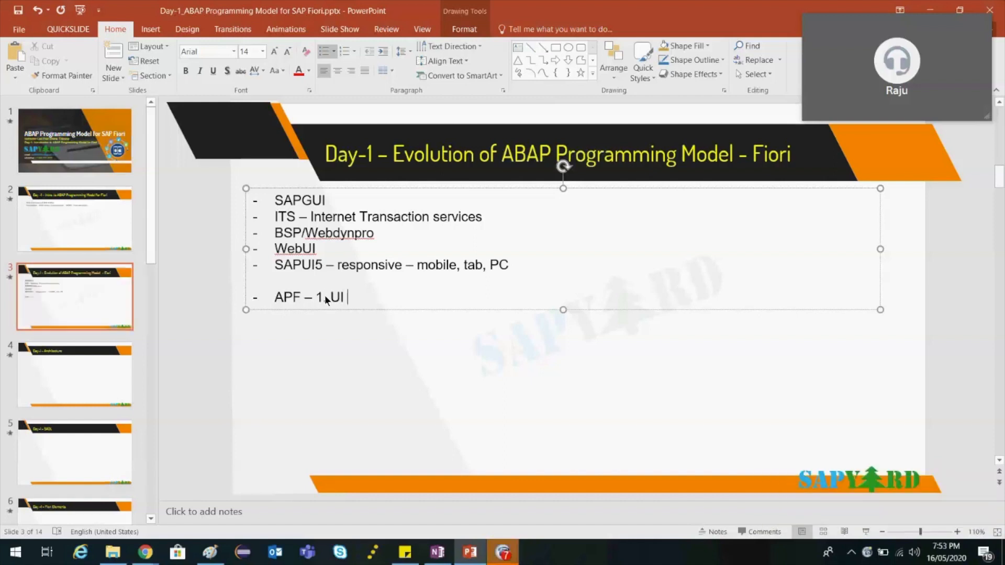
pyautogui.write('Proj')
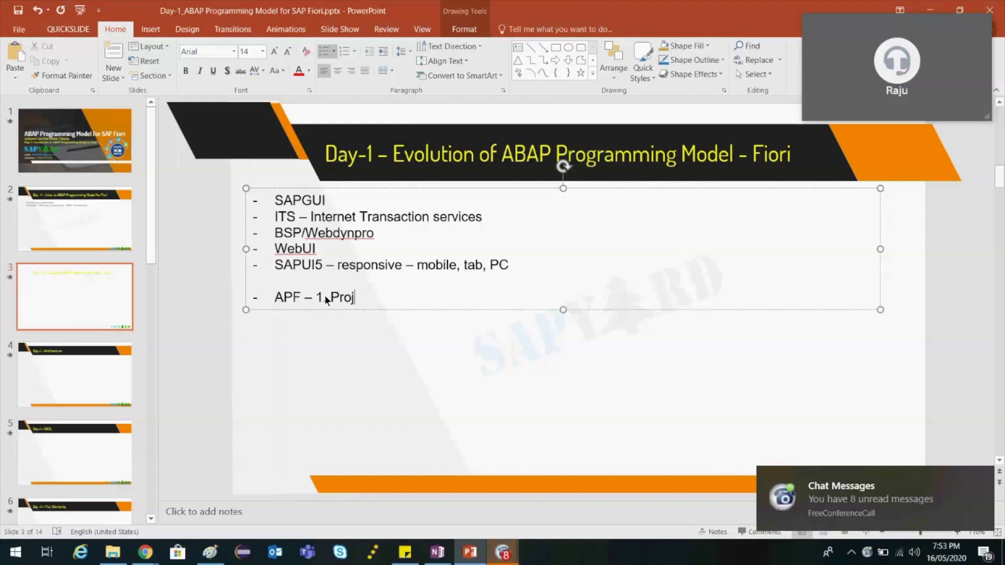
pyautogui.write('Managment – UI')
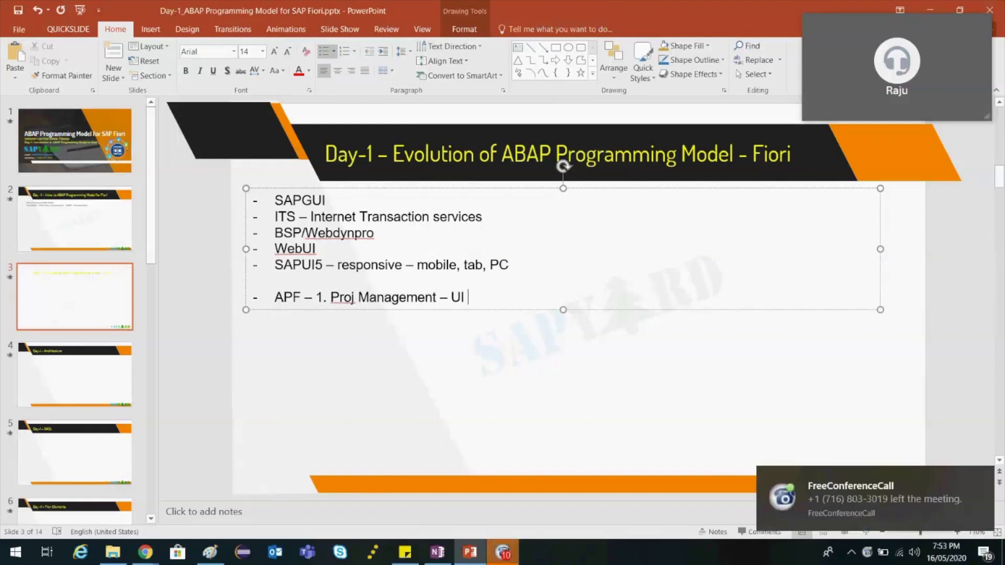
pyautogui.write('coder and back')
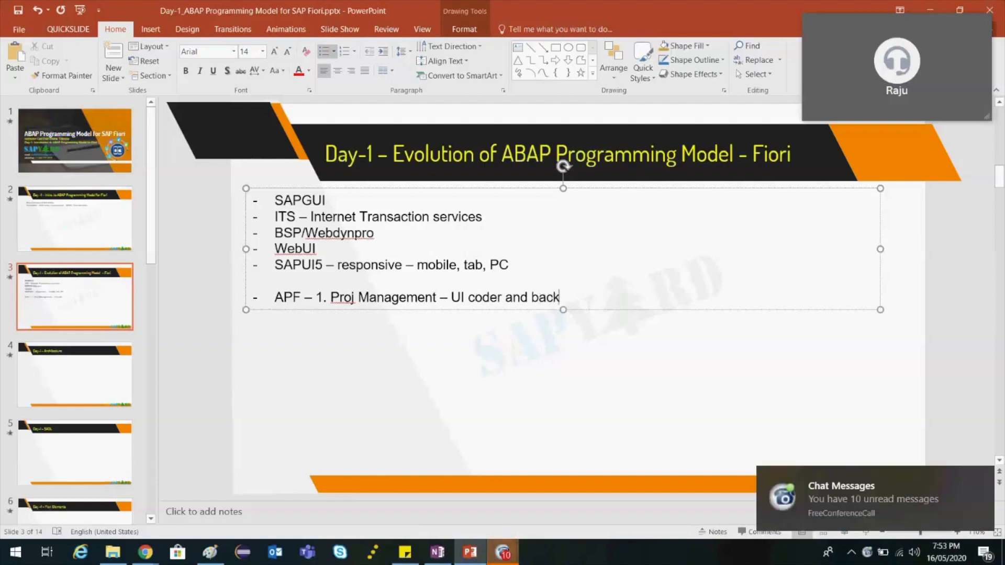
pyautogui.write('e')
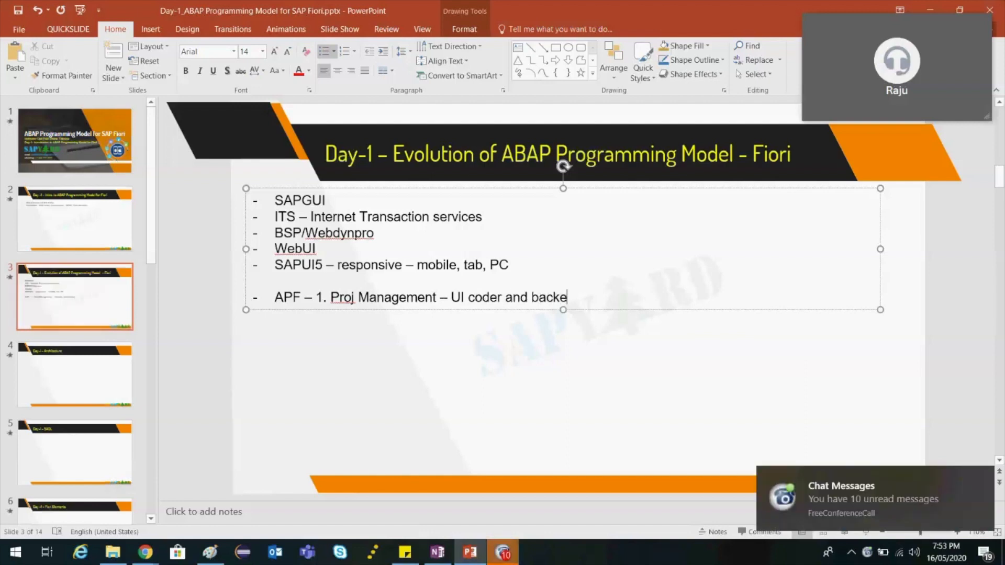
pyautogui.write('nd')
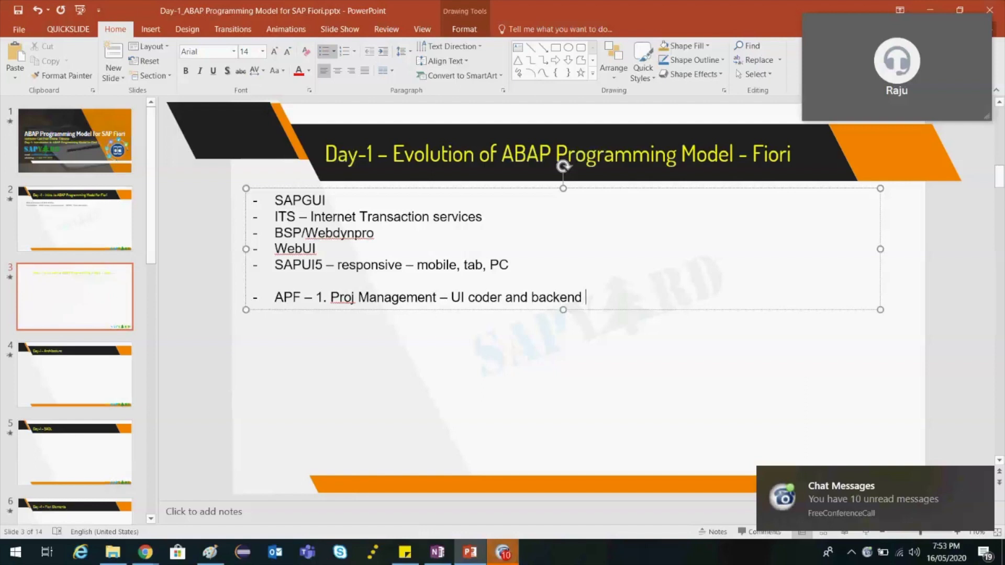
pyautogui.write('developer')
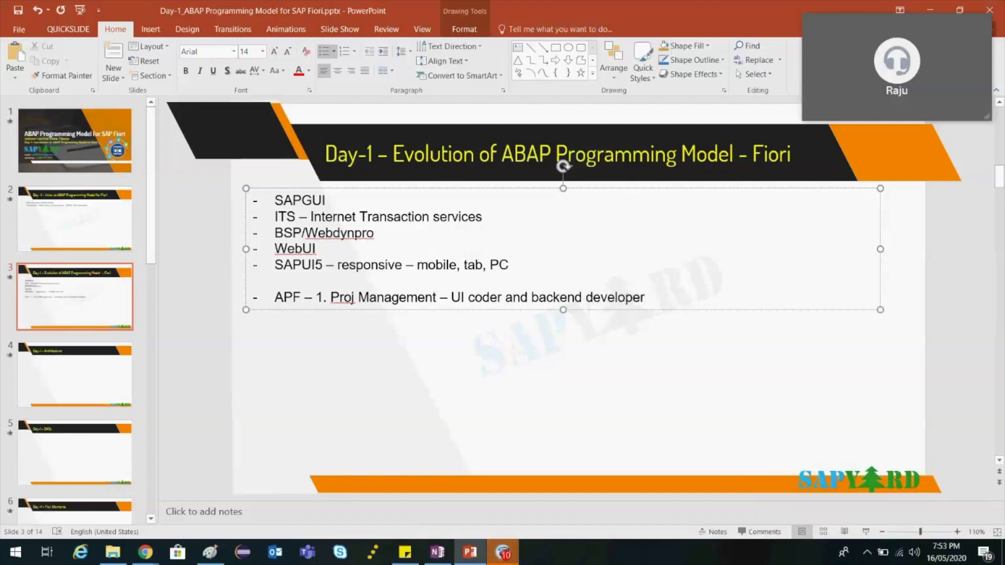
# Type the second APF point '2. Power of Hana, Fiori elements'.
pyautogui.write('2')
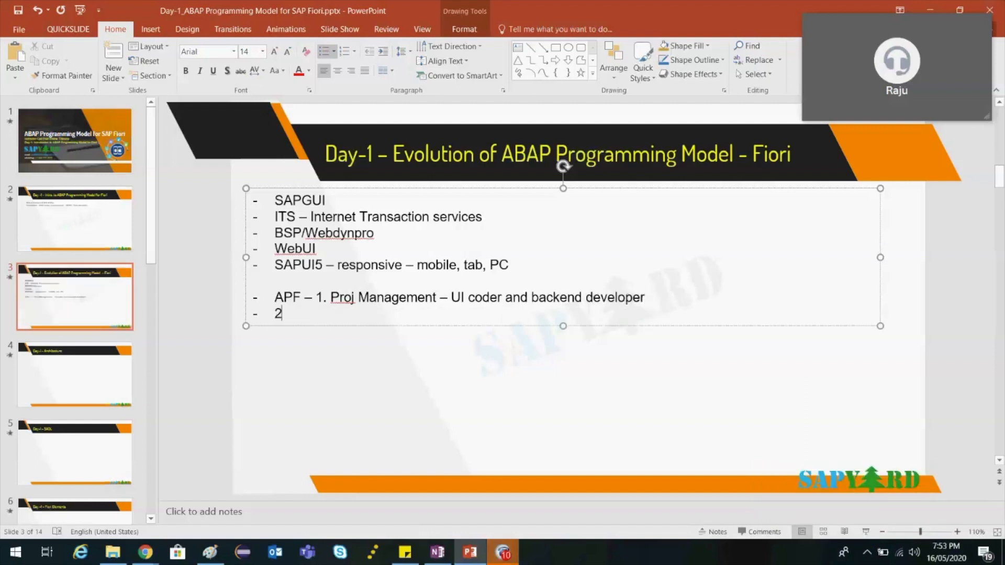
pyautogui.write('. Power of')
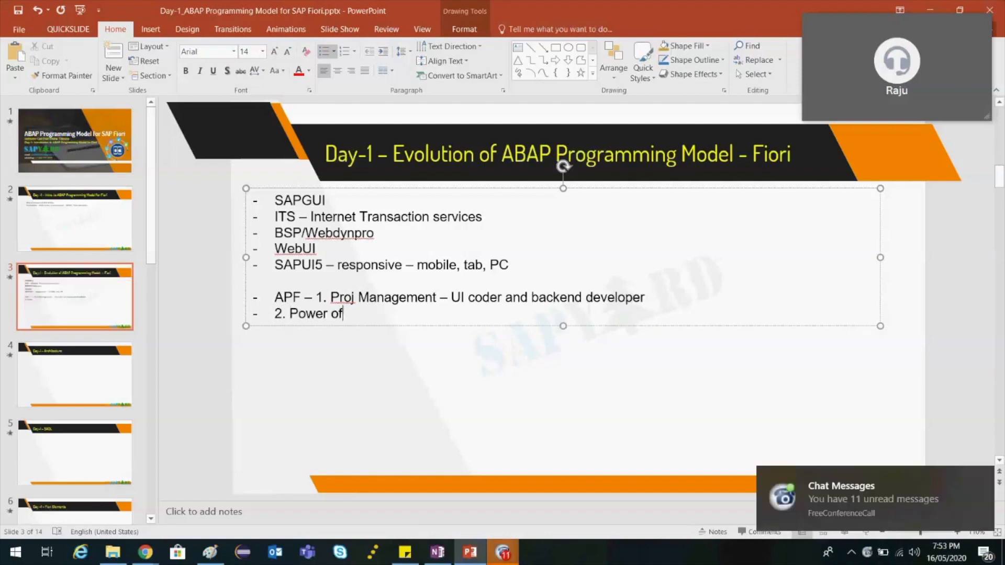
pyautogui.write('Hana,')
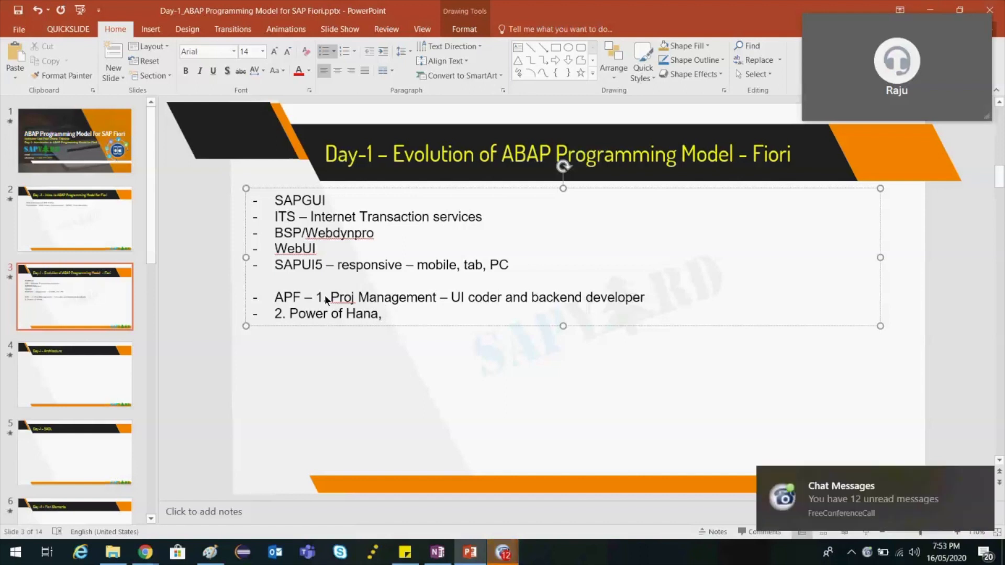
pyautogui.click(385, 314)
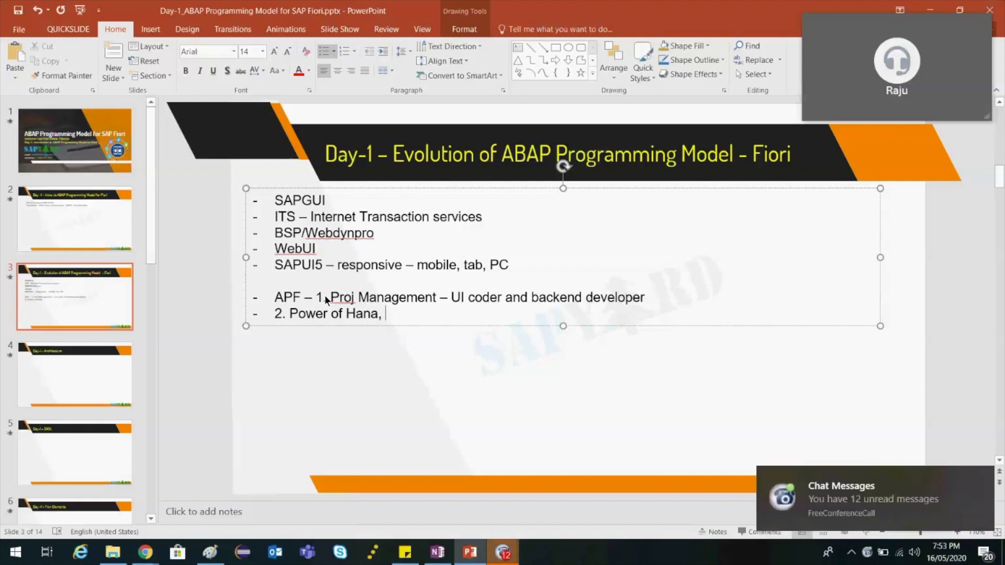
pyautogui.write('Fiori el')
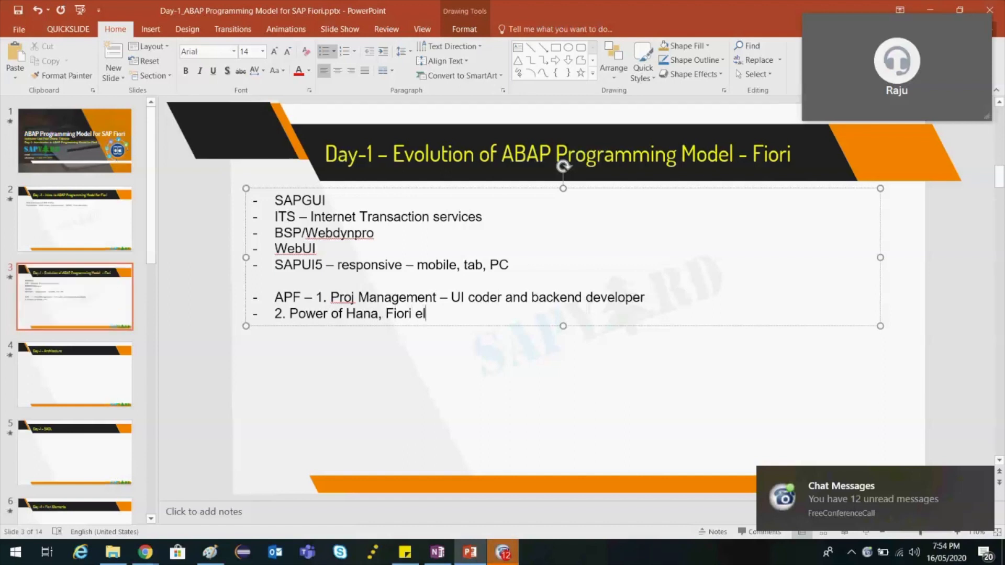
pyautogui.write('ements')
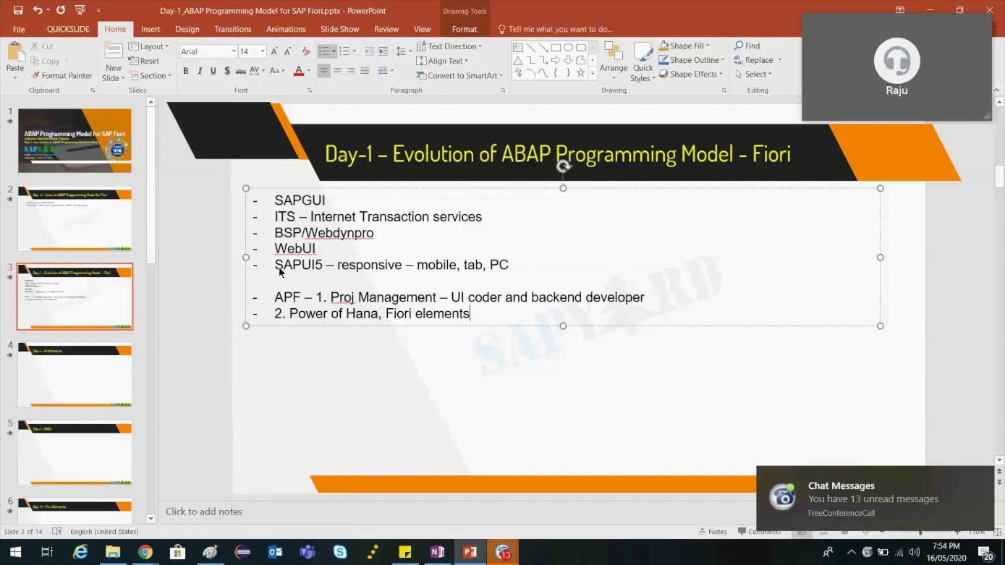
pyautogui.moveTo(540, 319)
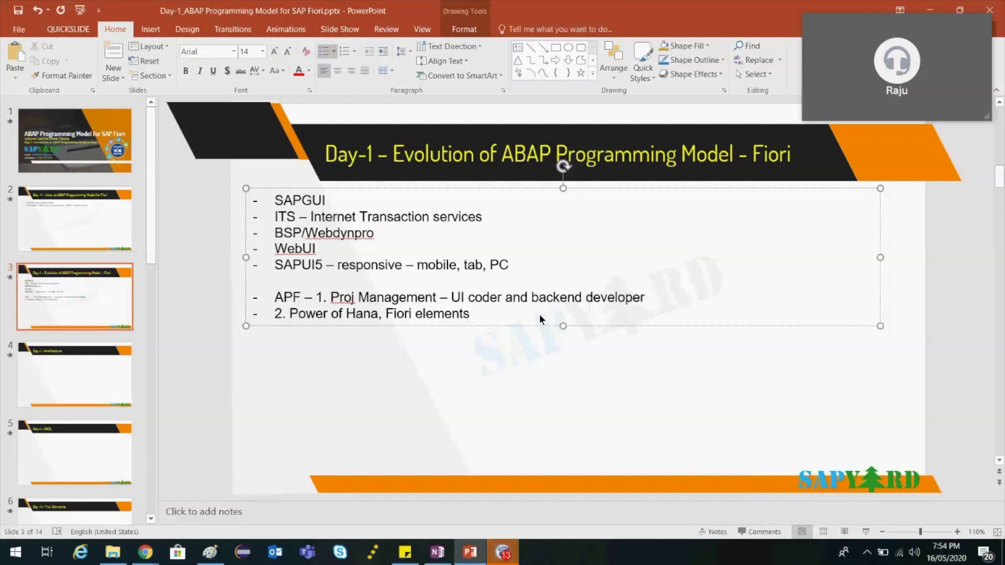
pyautogui.click(471, 314)
pyautogui.write('3.')
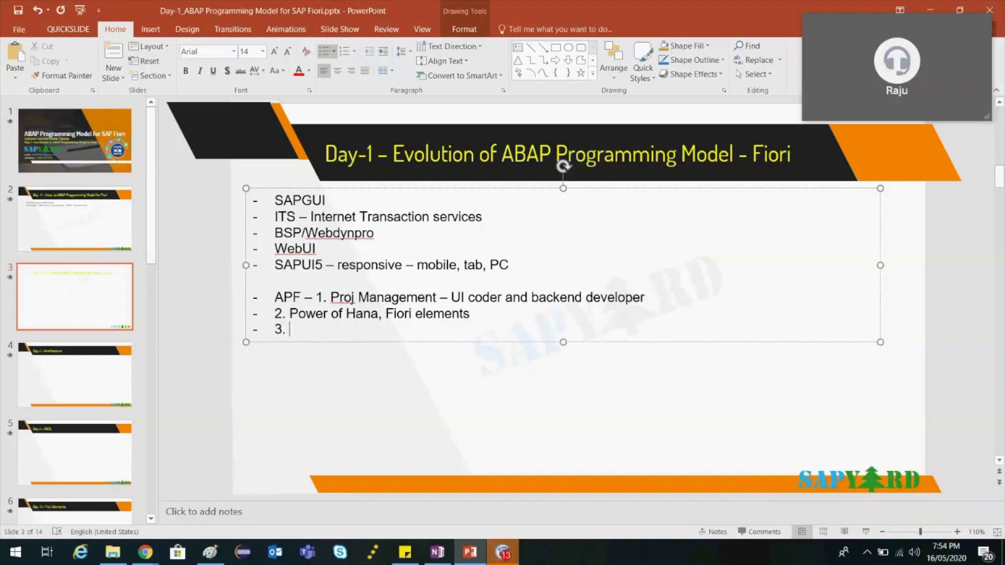
# Type the third APF point '3. Standardization using Fiori elements'.
pyautogui.write('Standard')
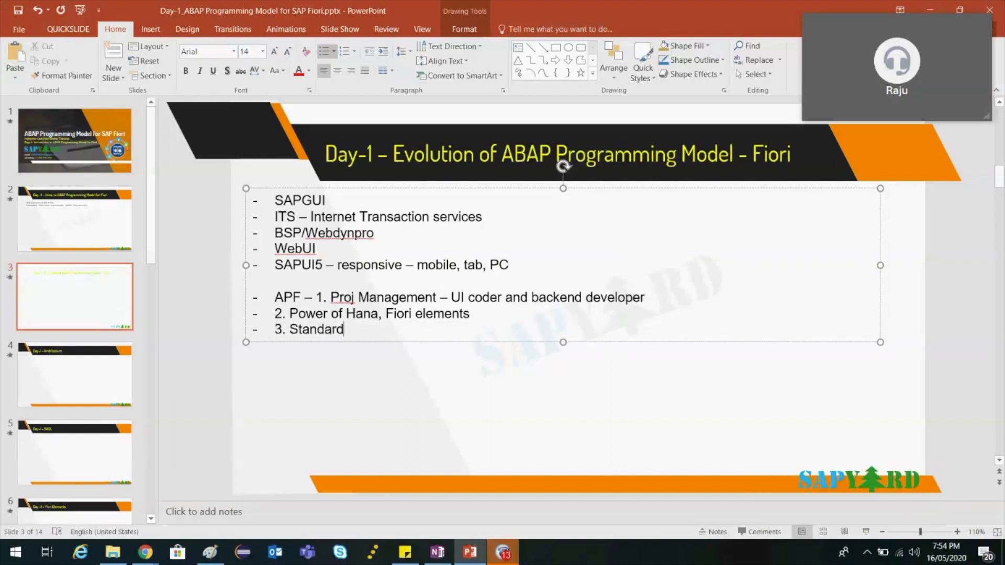
pyautogui.write('ization using')
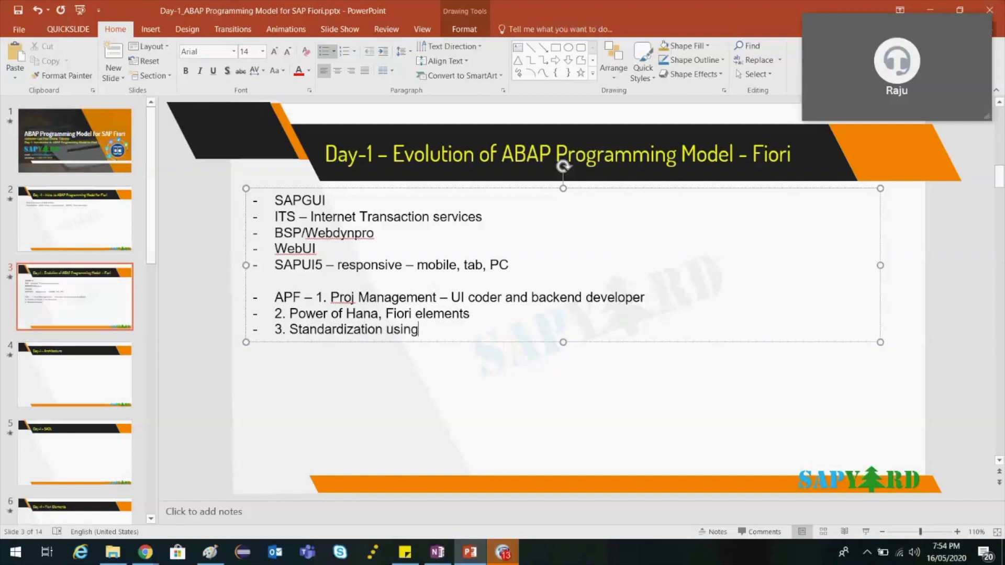
pyautogui.write('Fiori elem')
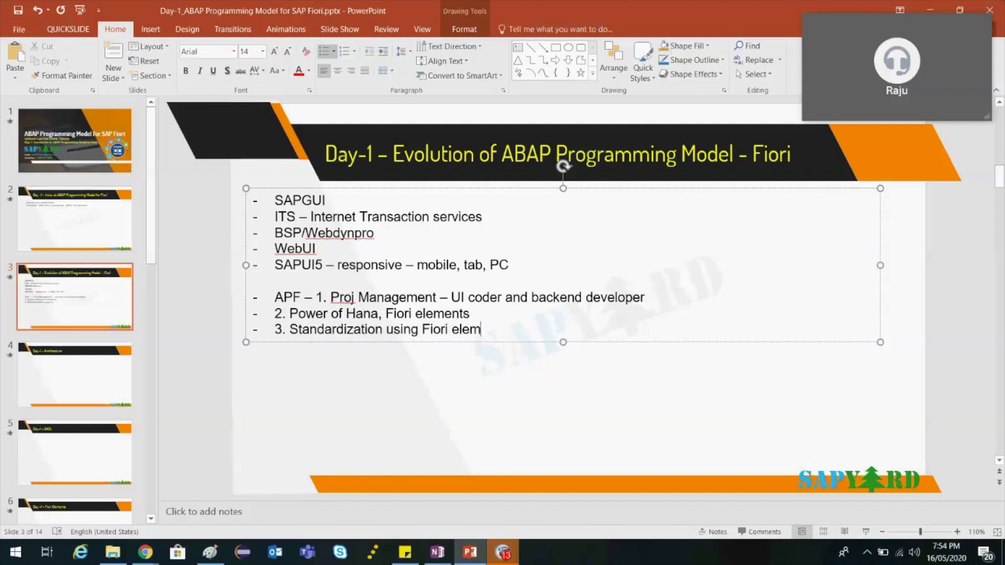
pyautogui.write('ents')
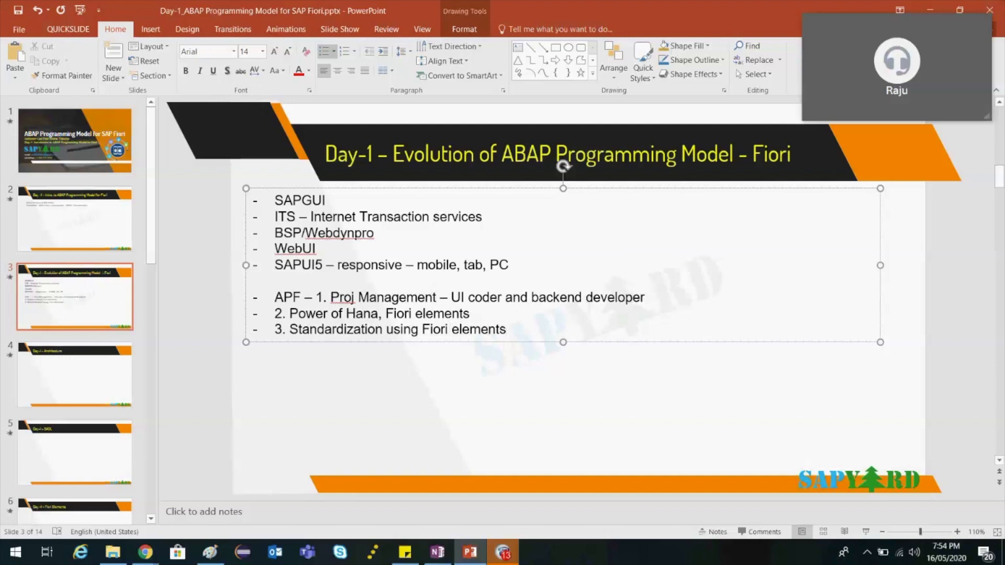
pyautogui.click(506, 328)
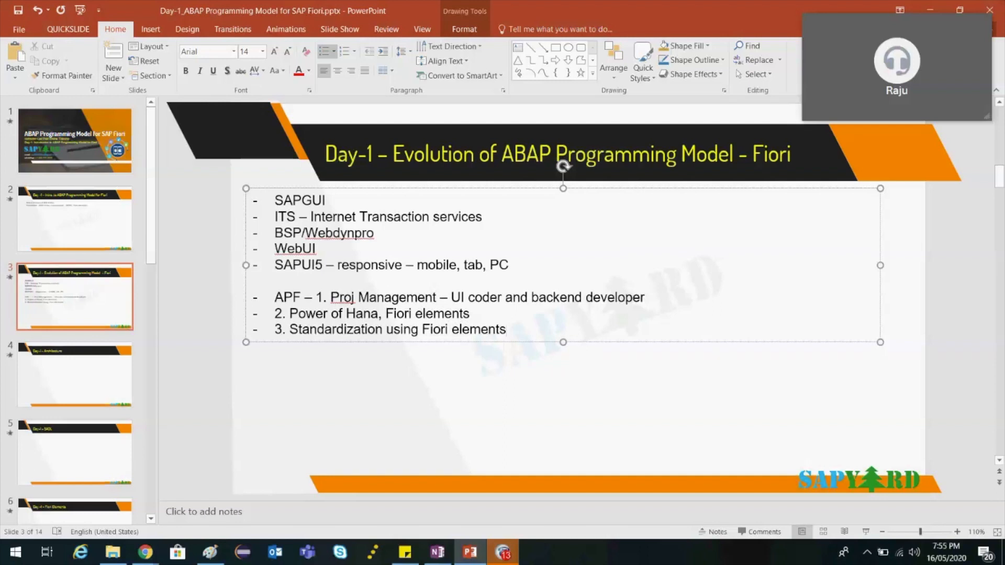
pyautogui.click(506, 328)
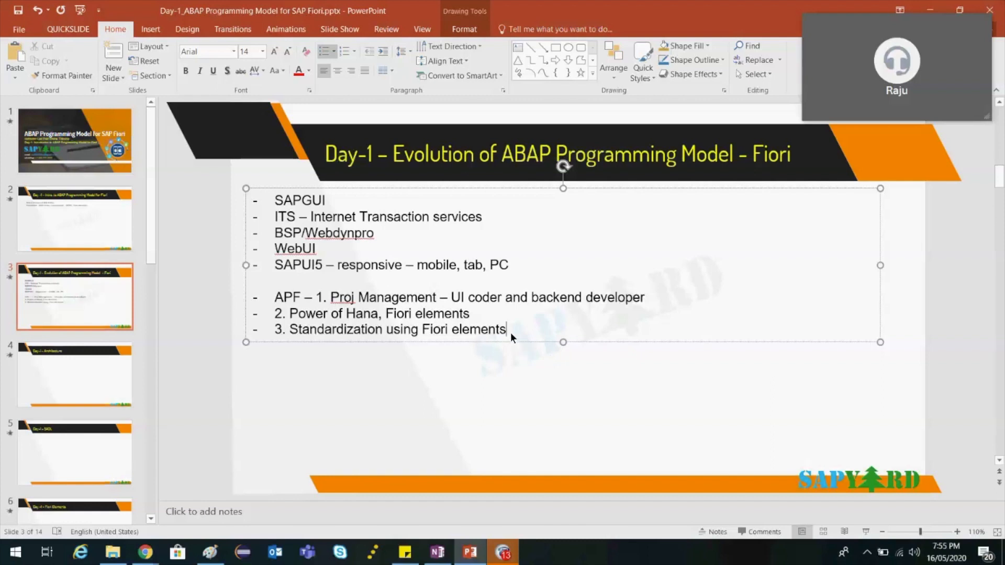
pyautogui.moveTo(584, 329)
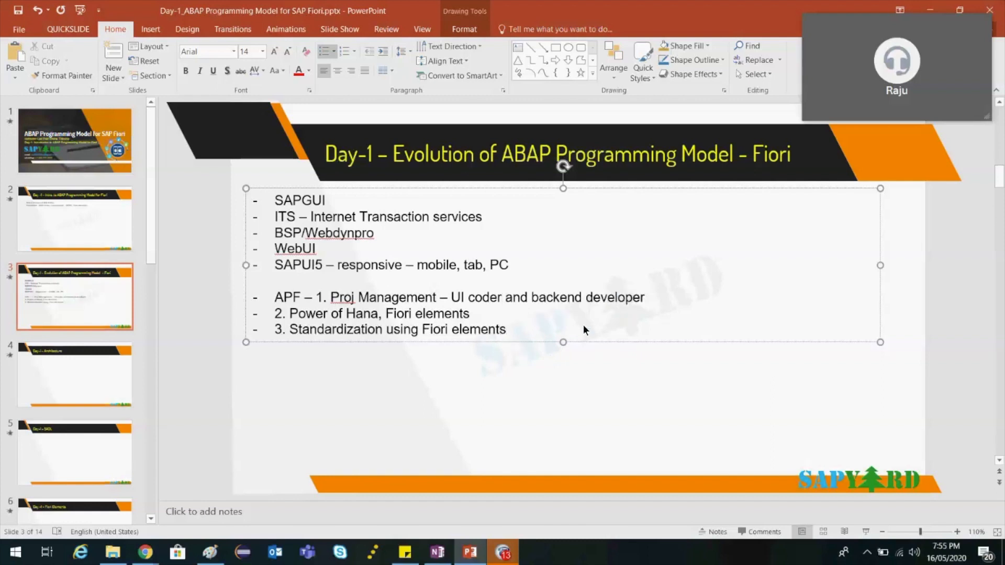